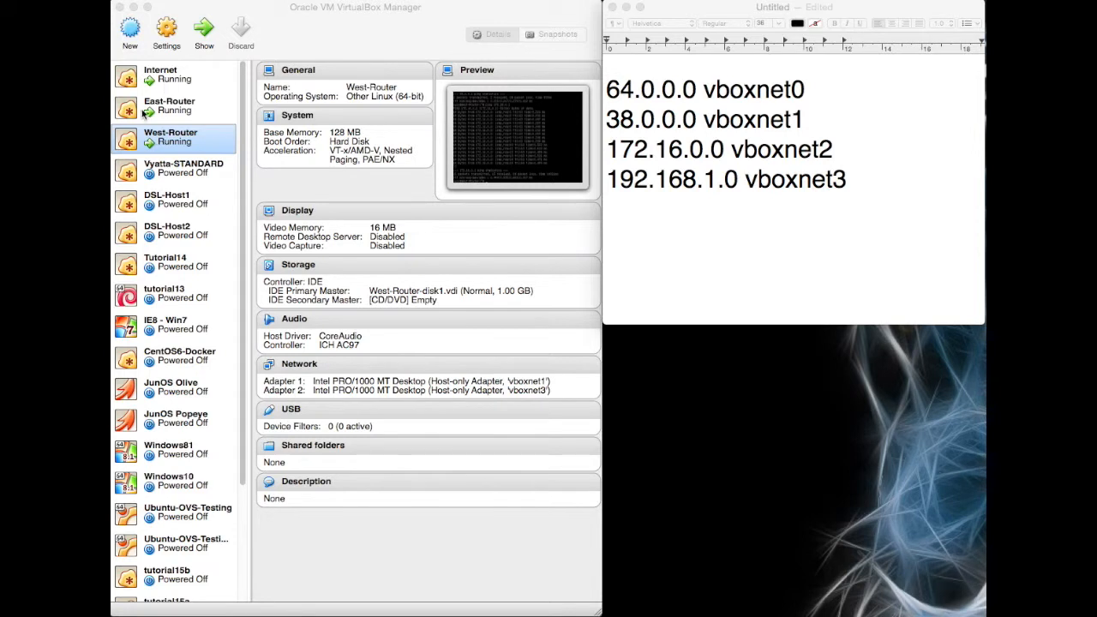
mouse_move(194, 145)
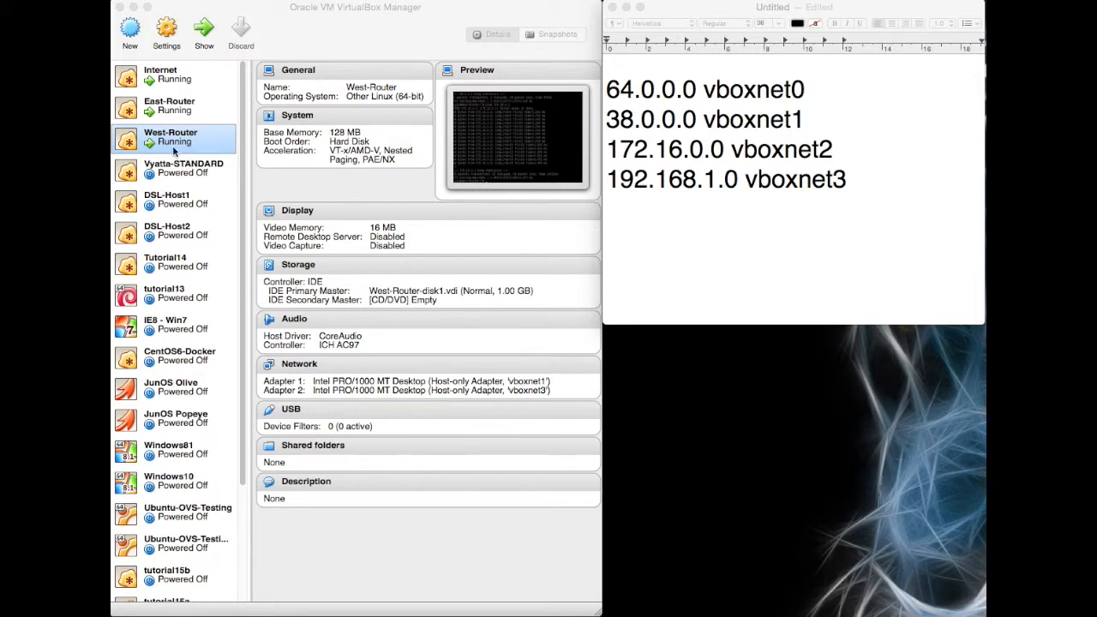
mouse_move(175, 250)
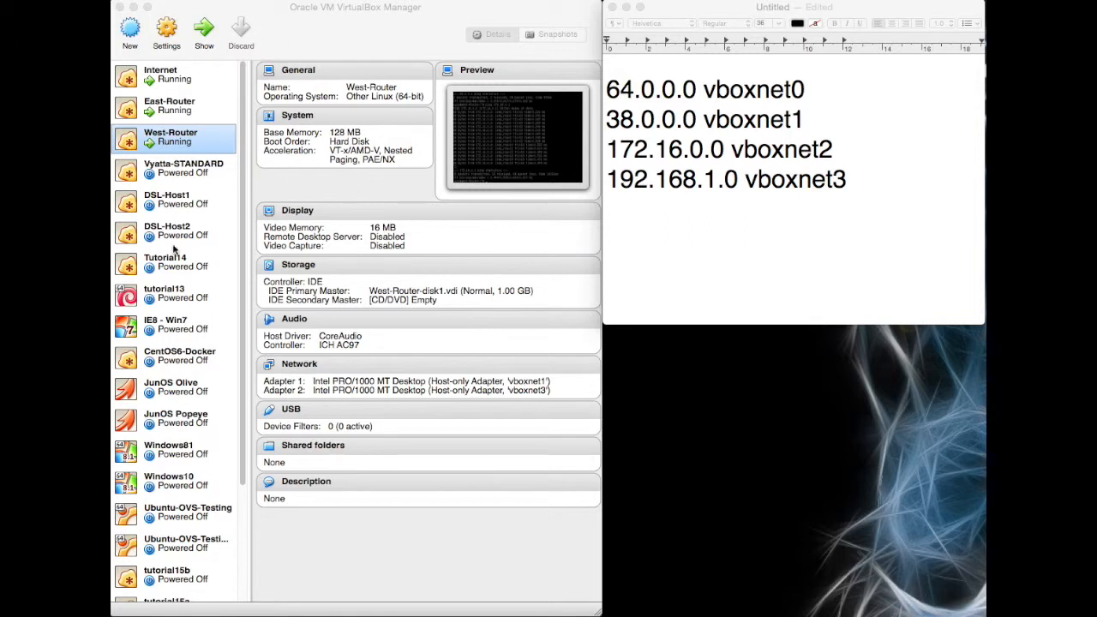
mouse_move(778, 196)
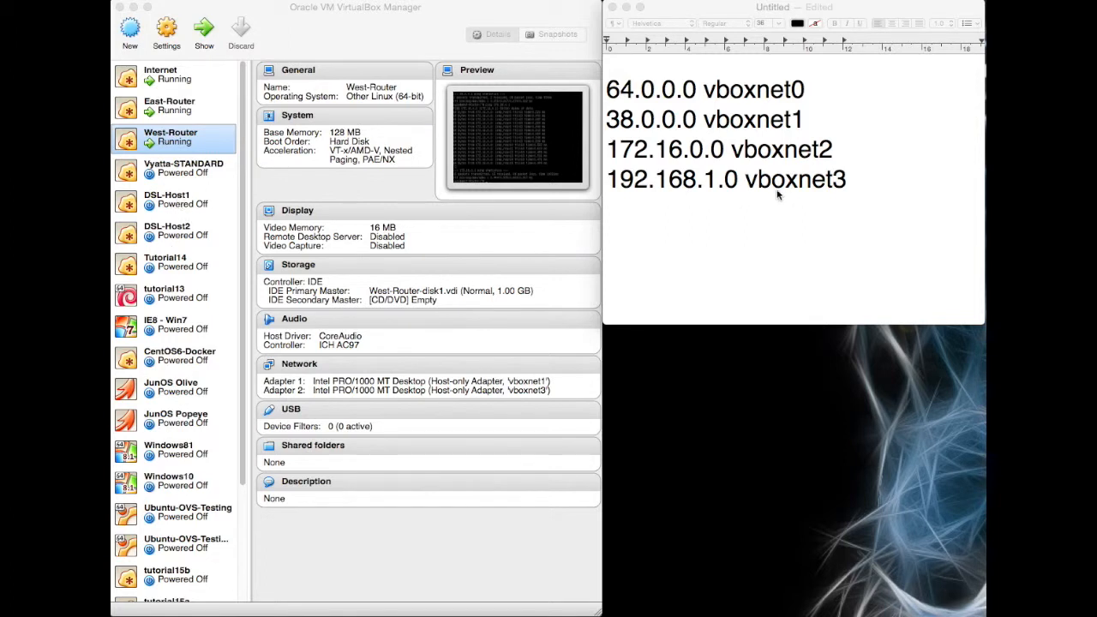
mouse_move(676, 157)
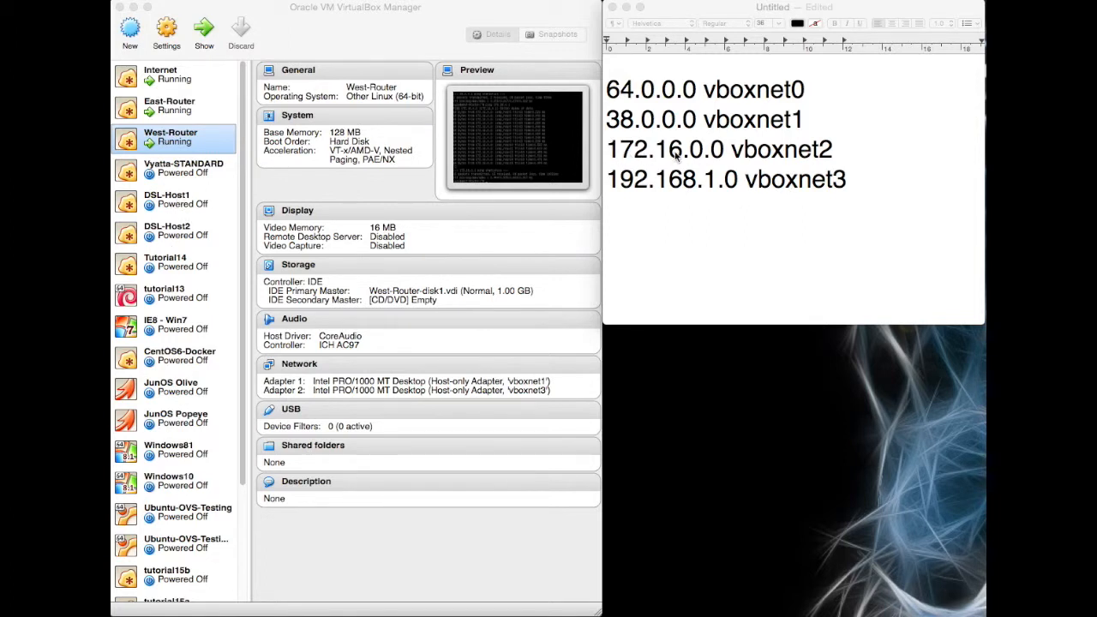
mouse_move(843, 158)
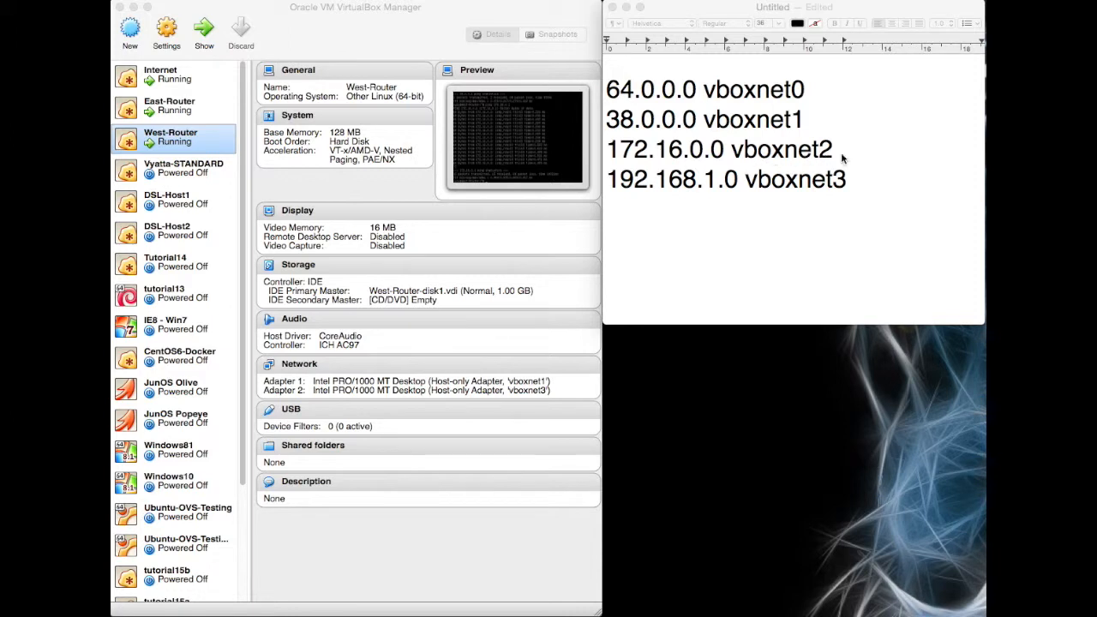
- Select DSL-Host1 in the machine list to show its powered-off details
click(168, 199)
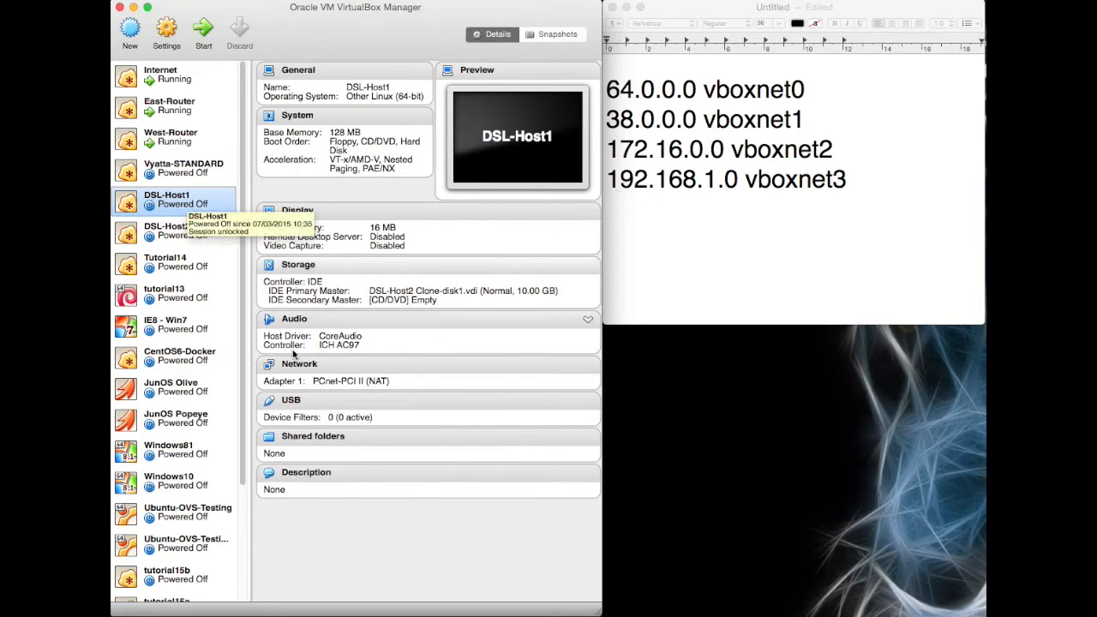
mouse_move(812, 199)
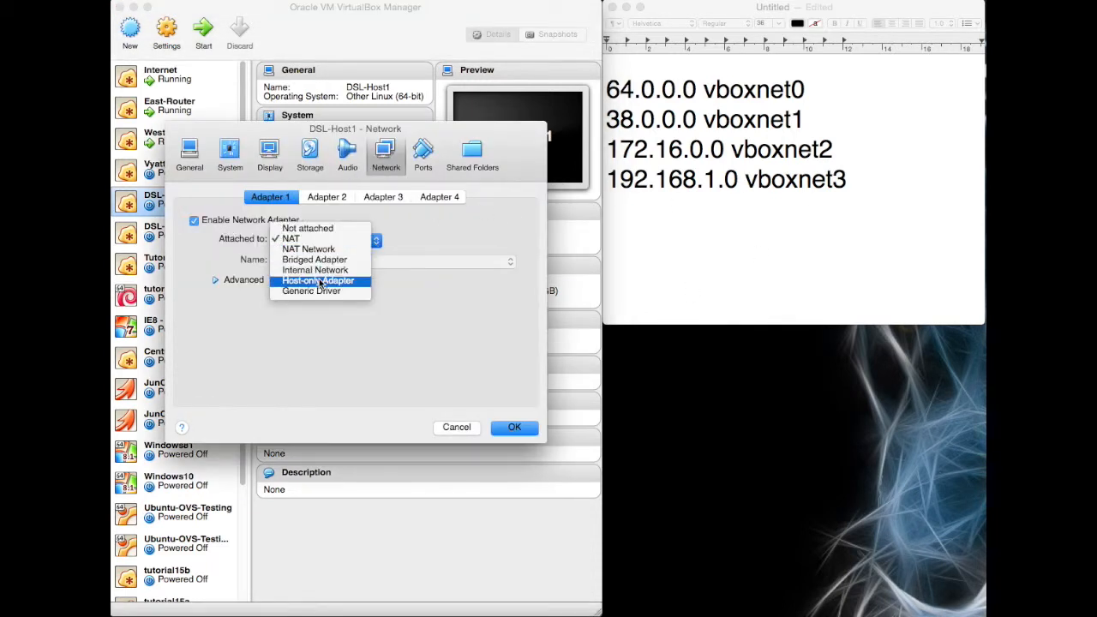
- Attach Adapter 1 to Host-only Adapter vboxnet2 with Advanced shown, check Adapter 2, and save
click(319, 281)
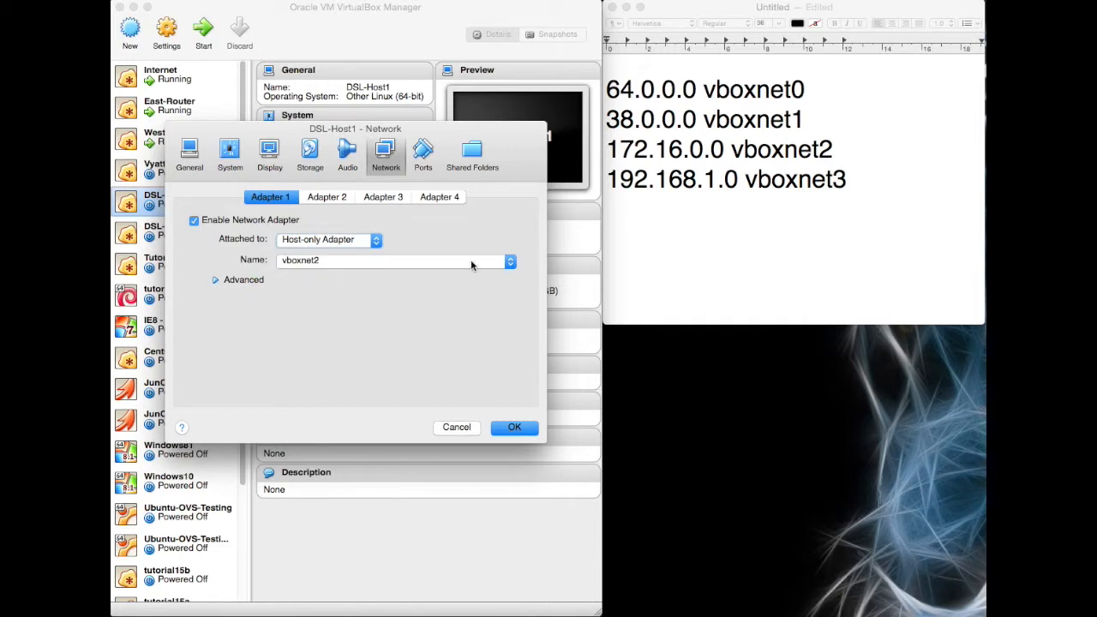
click(216, 279)
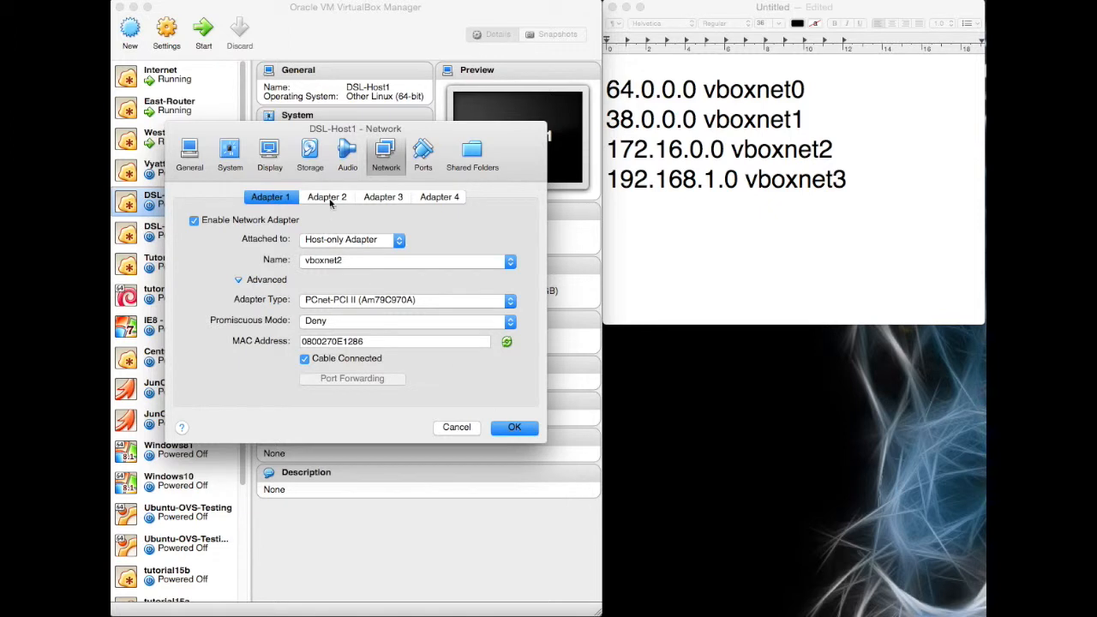
click(325, 195)
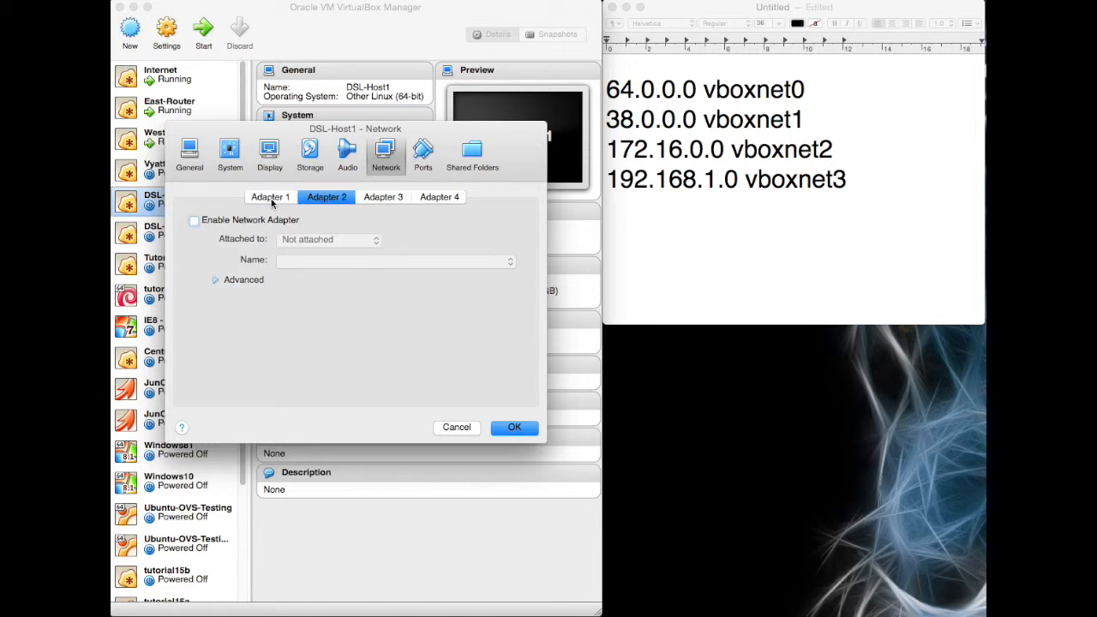
click(270, 196)
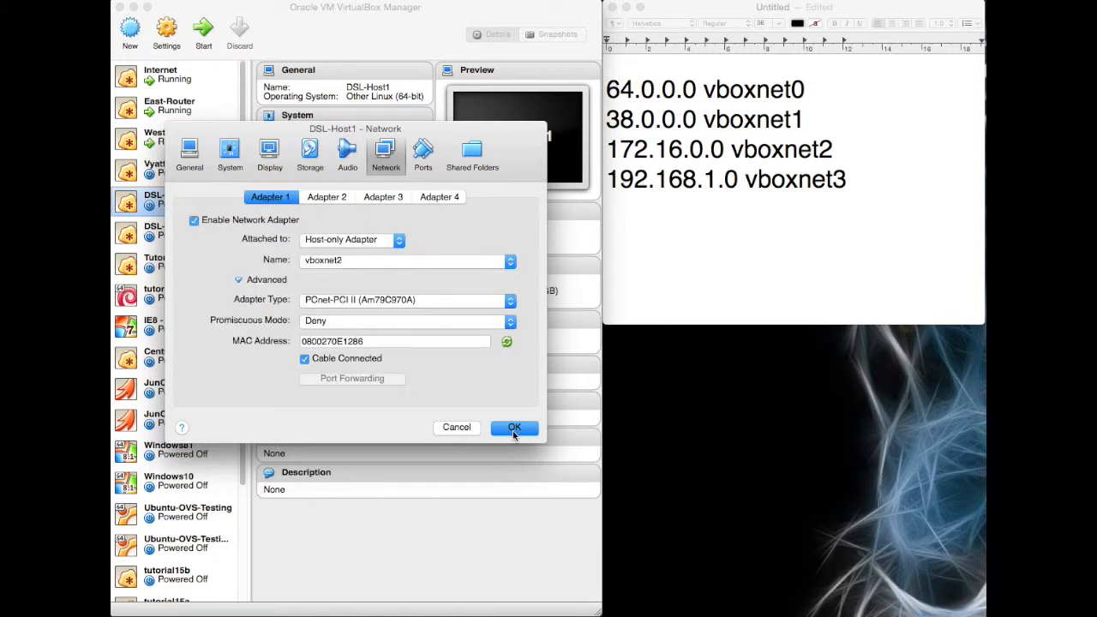
click(514, 427)
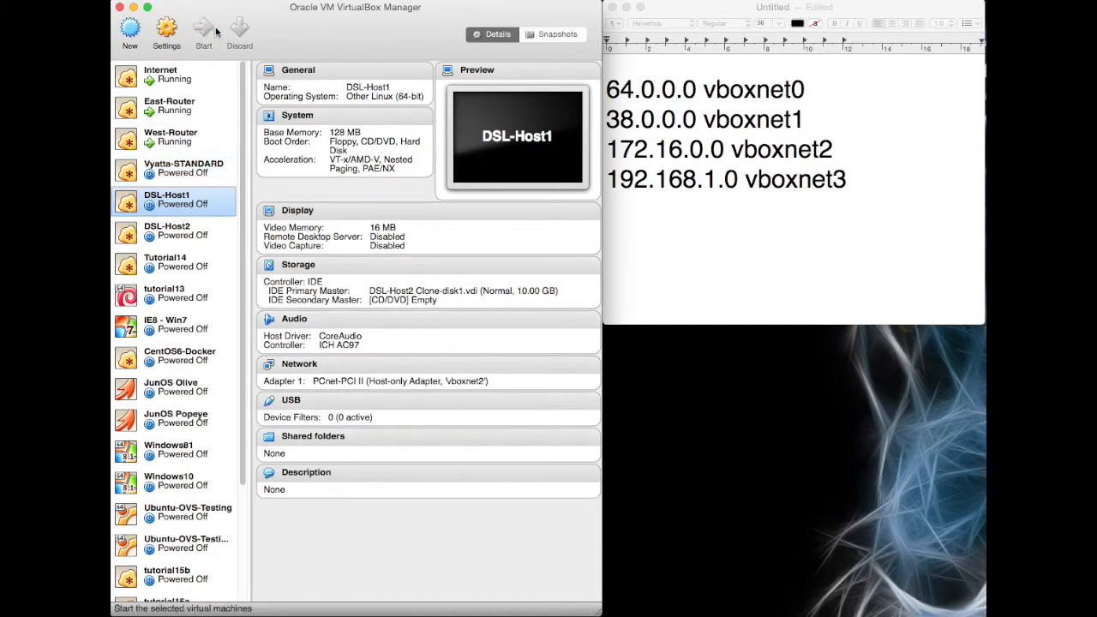
- Start DSL-Host1, boot the default GRUB entry and log in as root
click(203, 31)
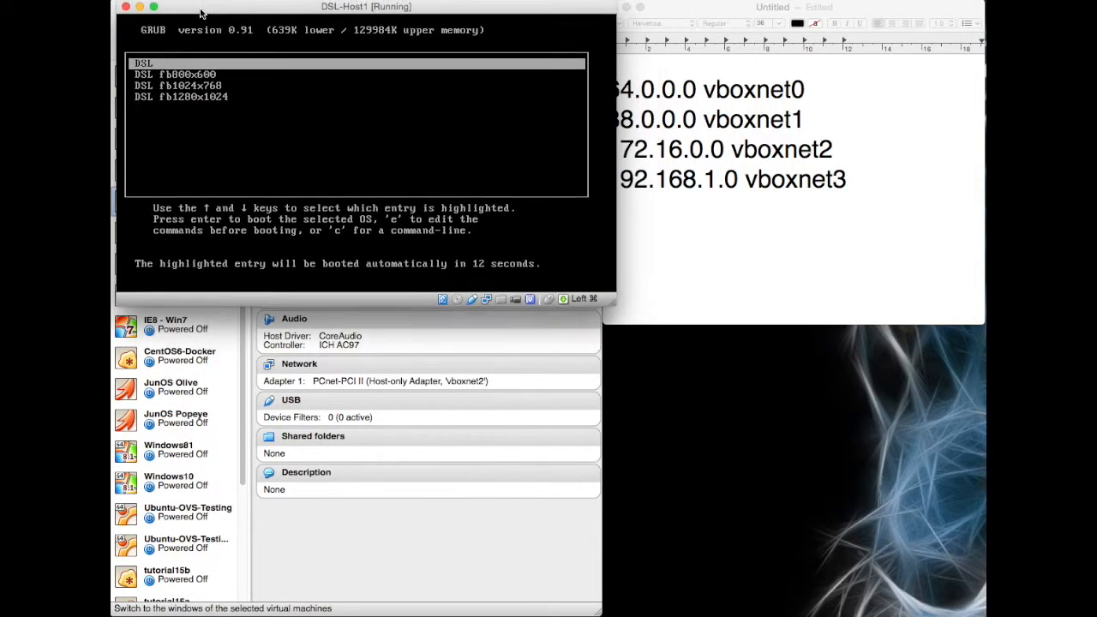
key(Return)
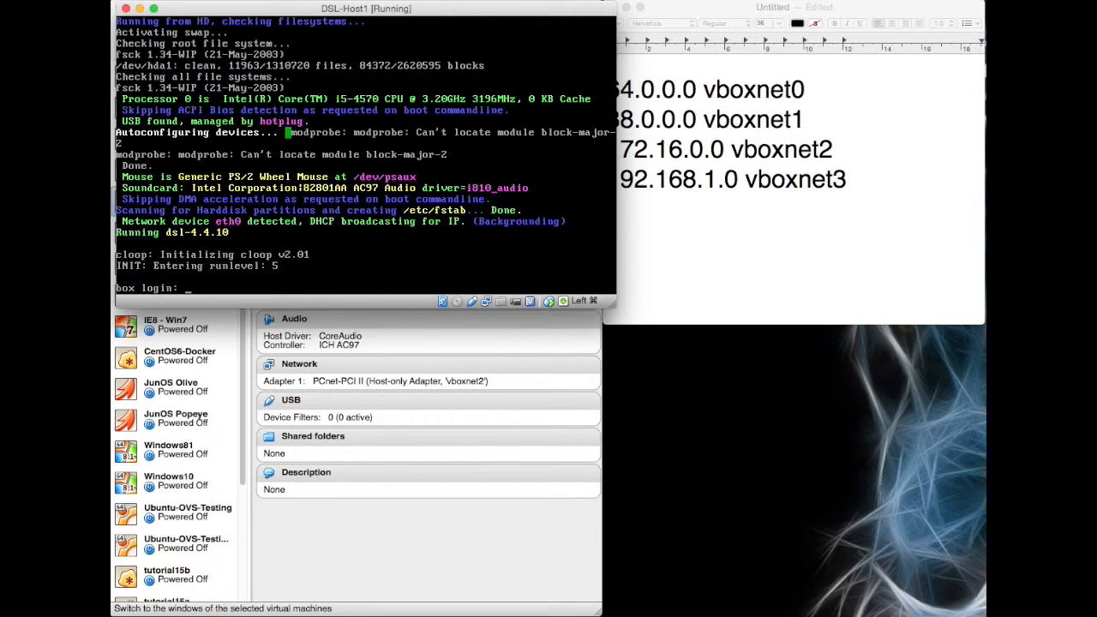
text(root)
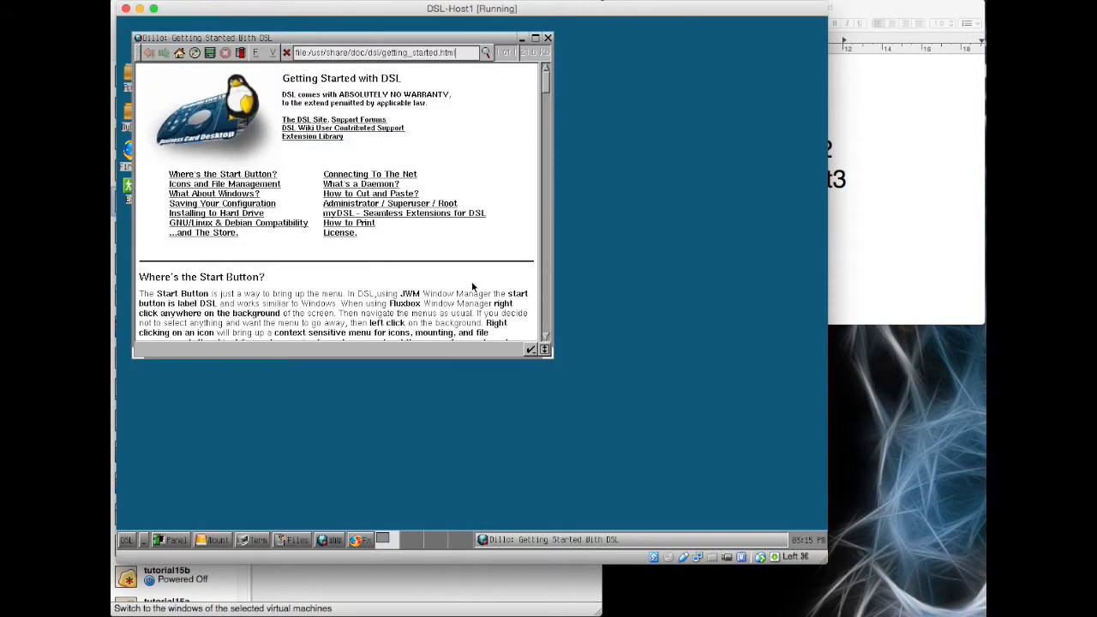
mouse_move(675, 579)
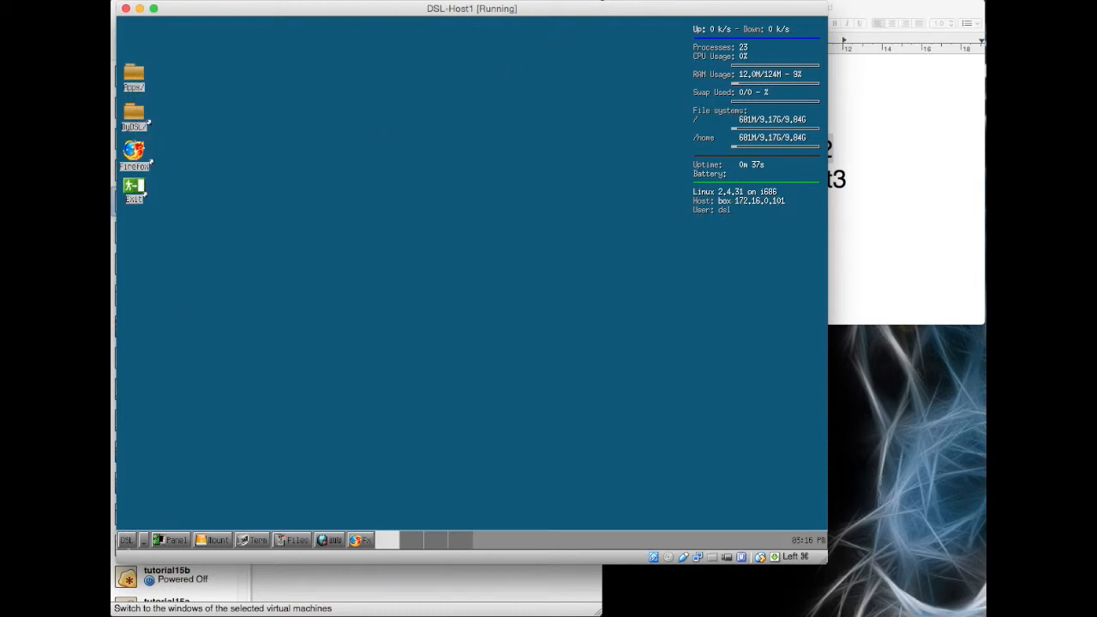
- In a terminal, ping 172.16.0.1 successfully and stop the ping
click(253, 539)
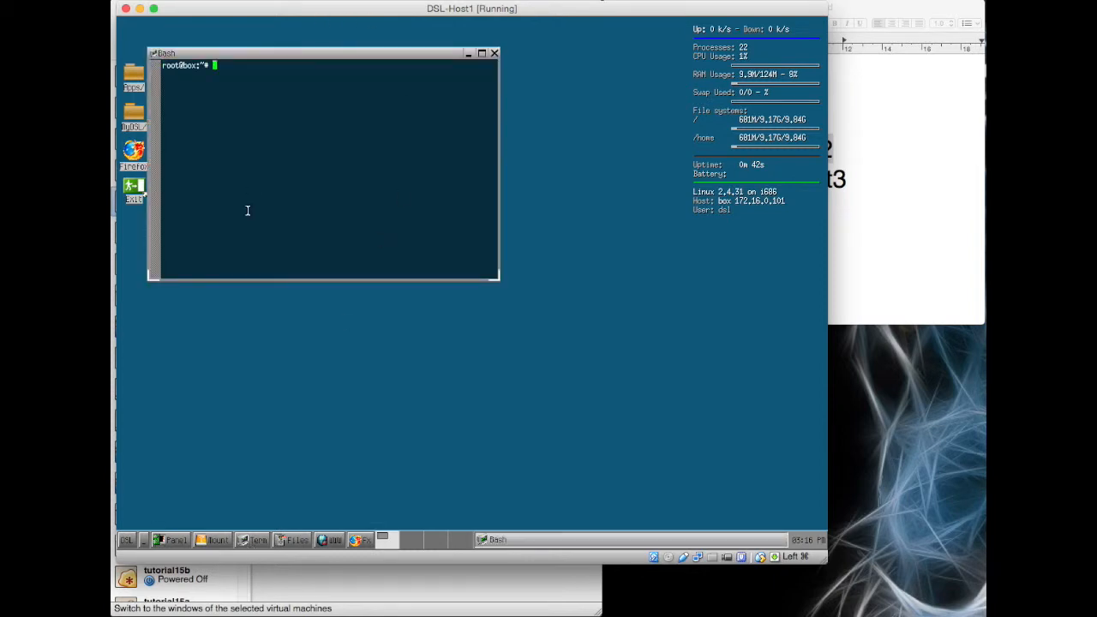
text(ping 17)
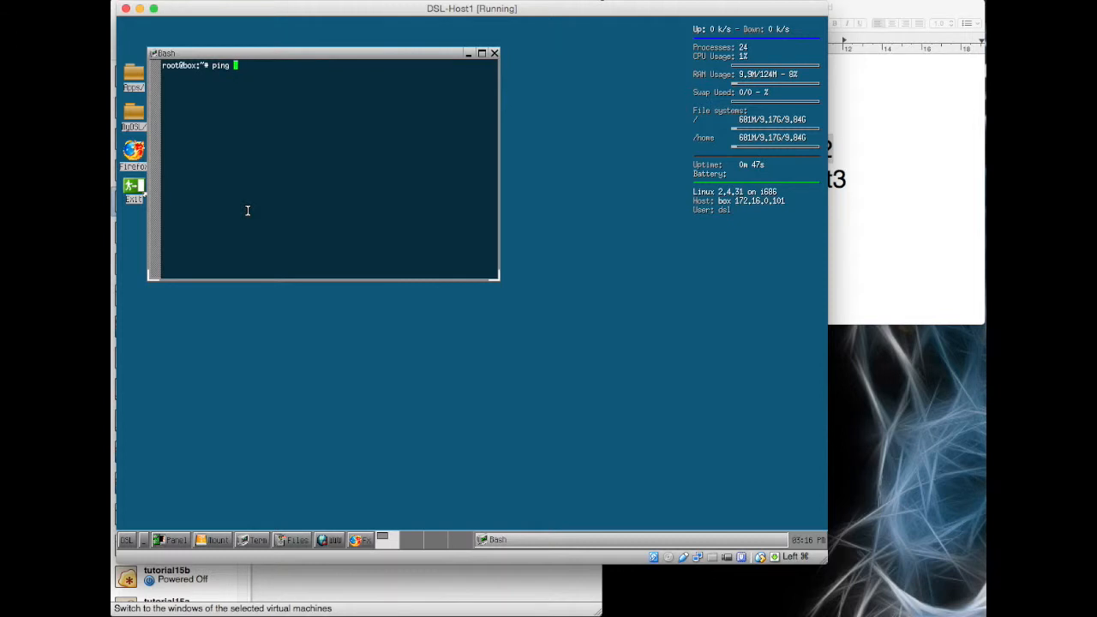
text(172)
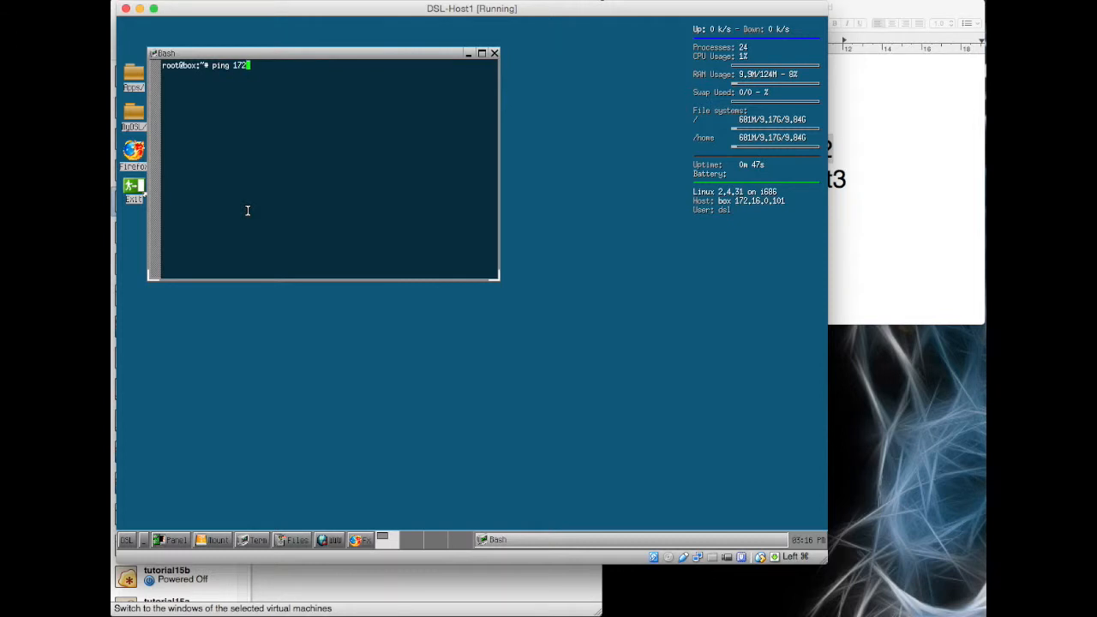
text(.)
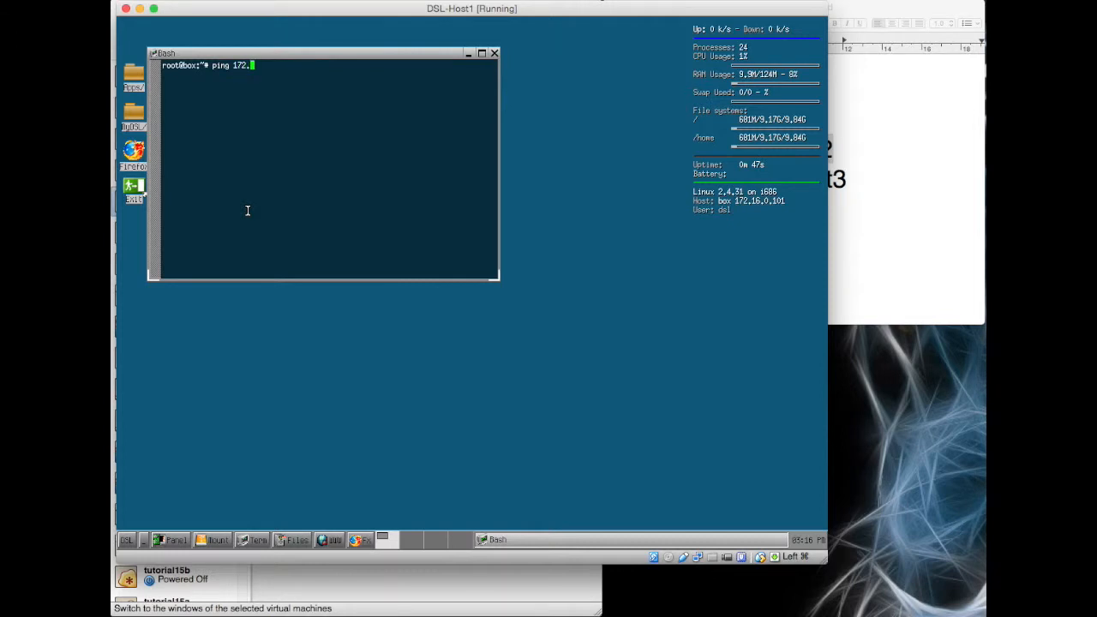
text(16.0)
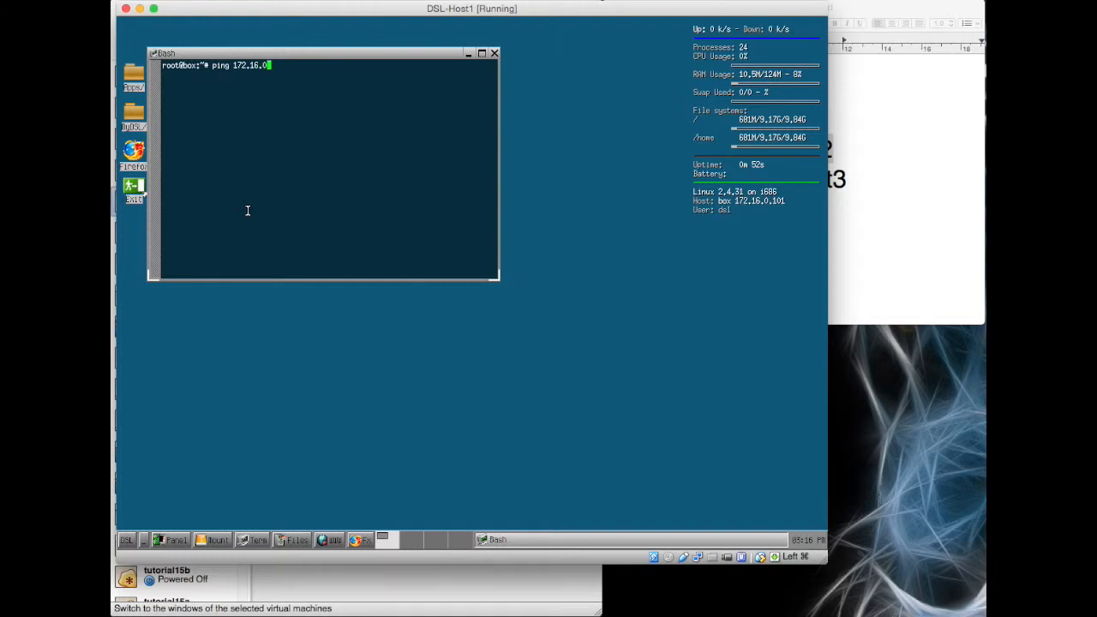
key(Return)
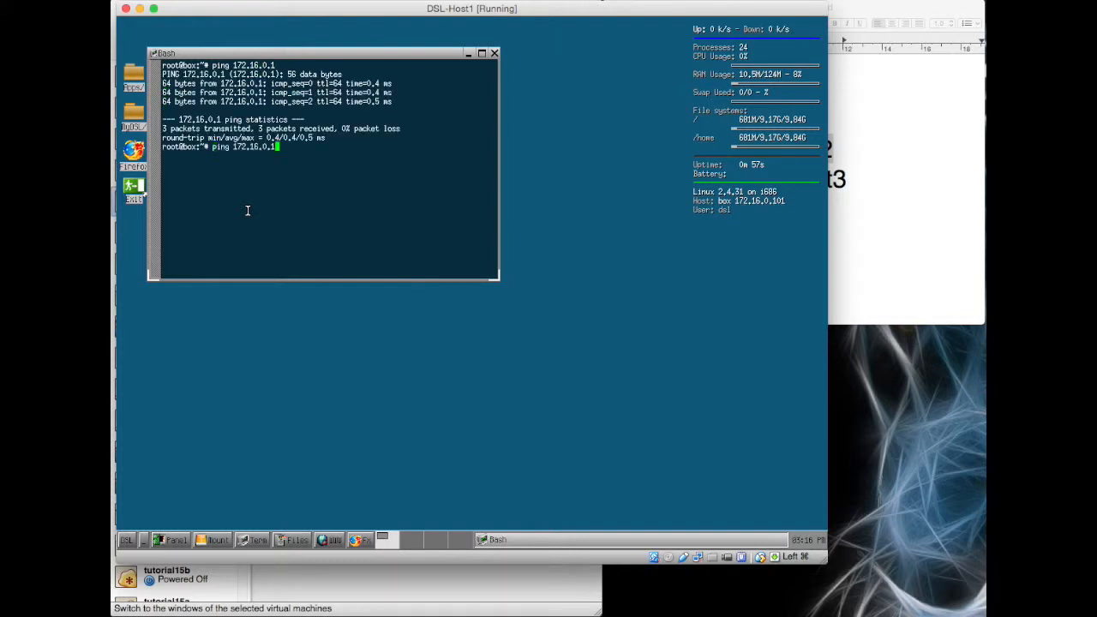
key(BackSpace)
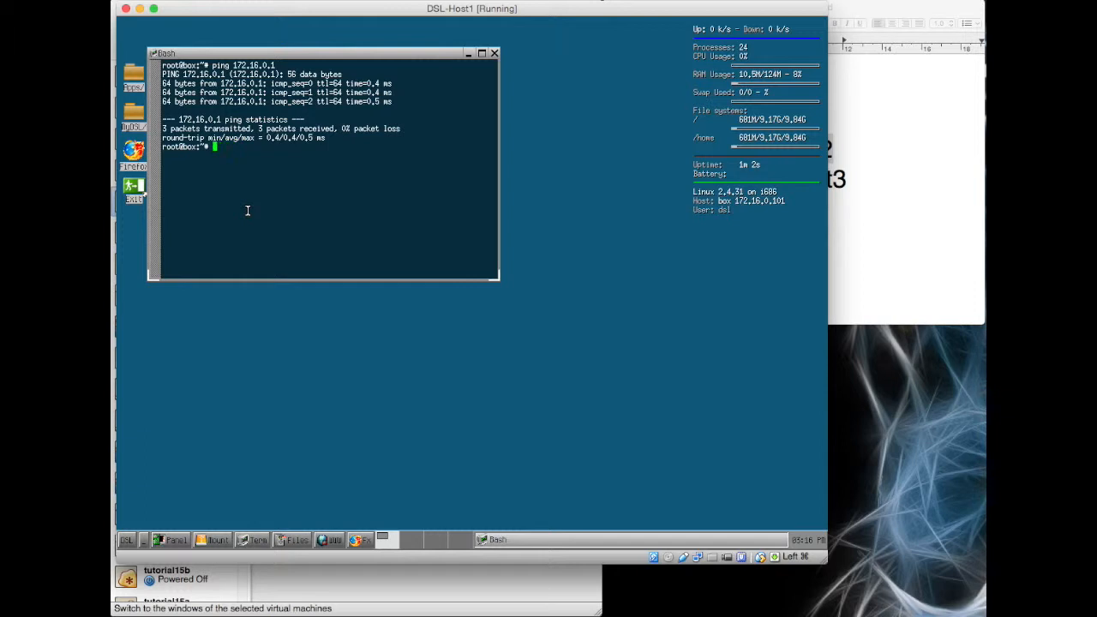
- Show the routing table, listing only 172.16.0.0 with no default gateway
text(route)
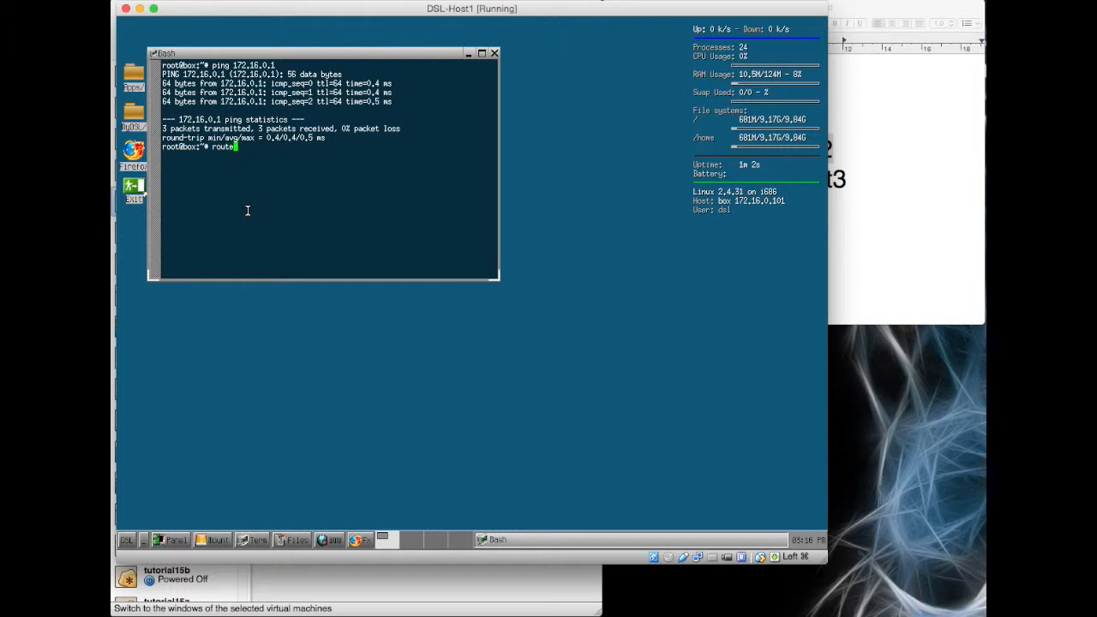
key(Return)
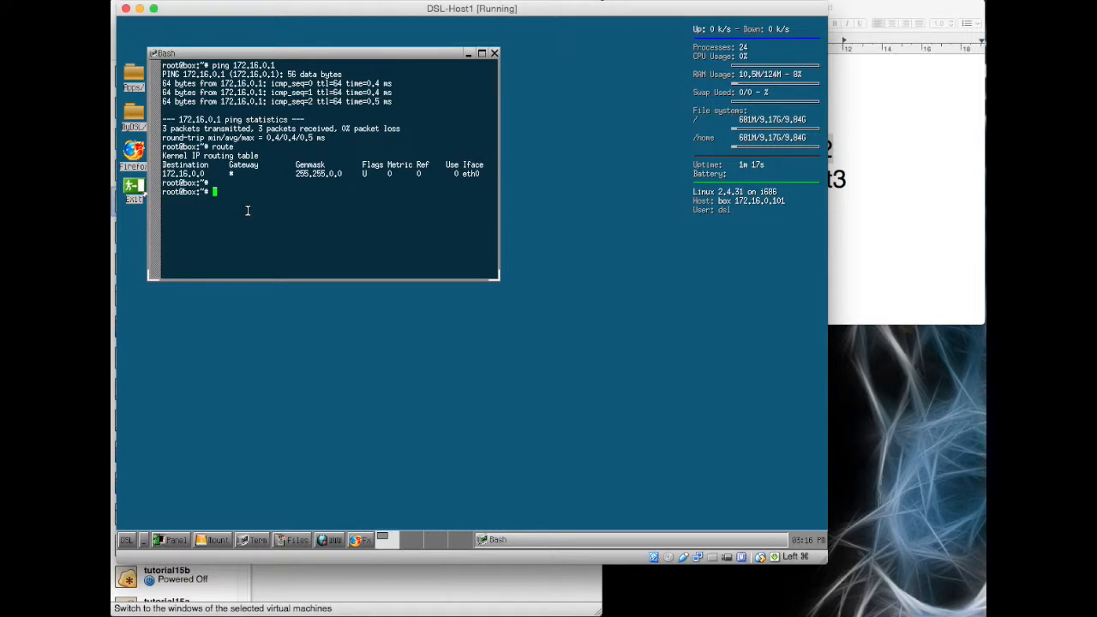
- Ping 64.0.0.2, which fails as network unreachable
text(ping 64.0.0)
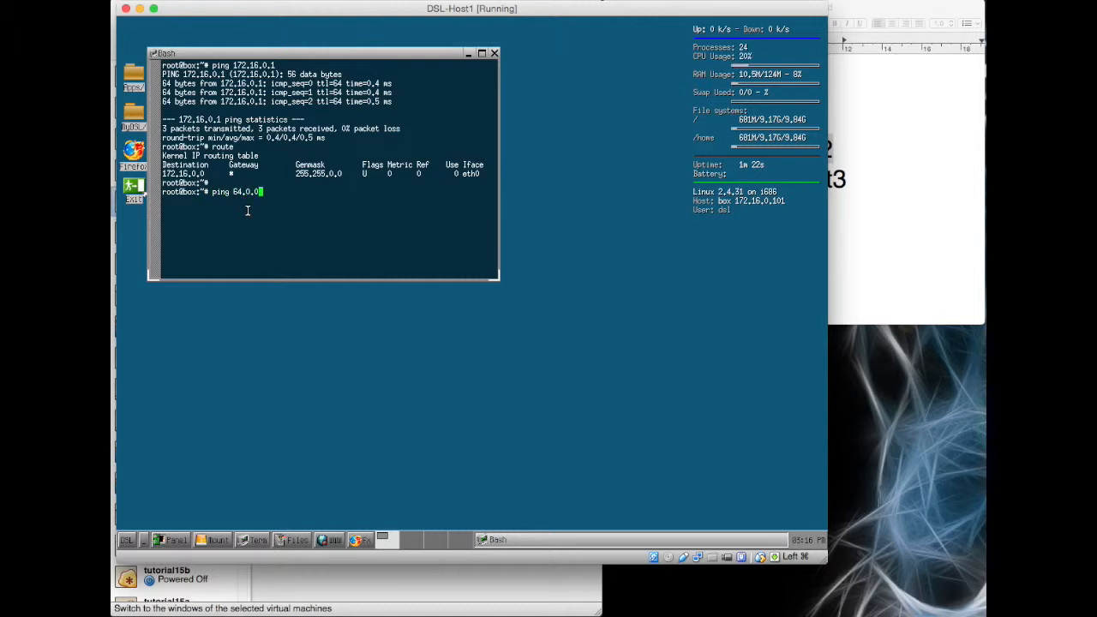
text(.2)
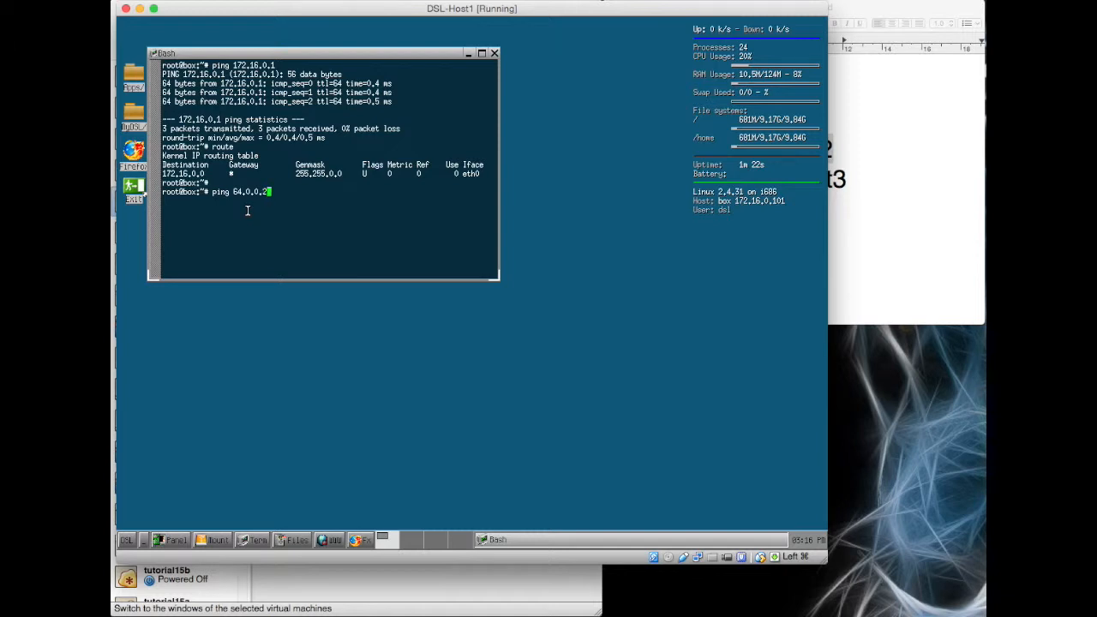
key(Return)
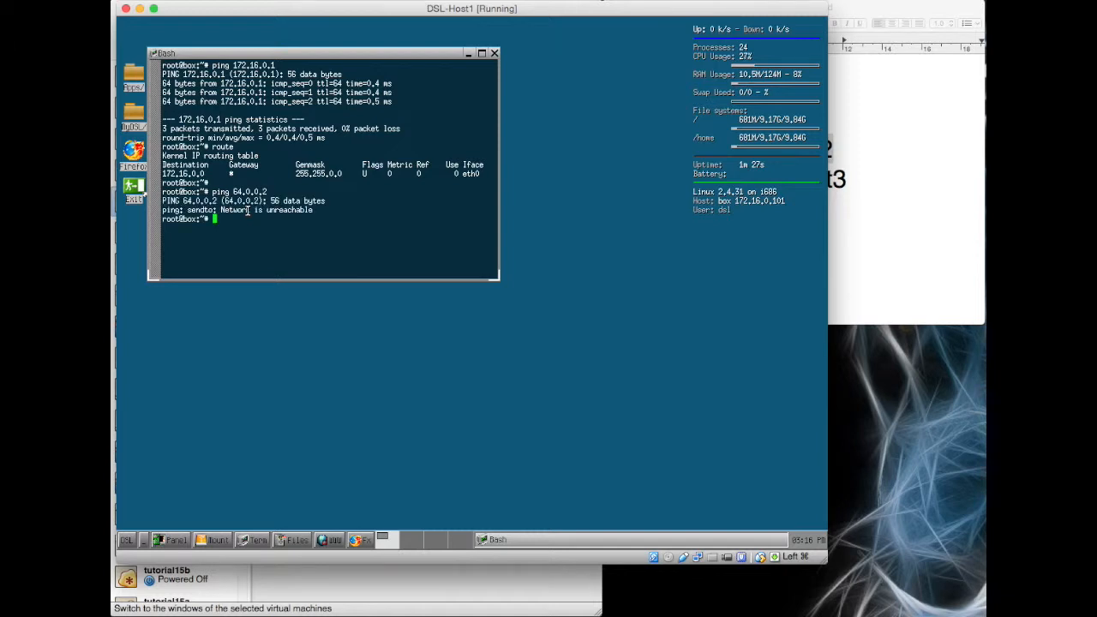
mouse_move(322, 247)
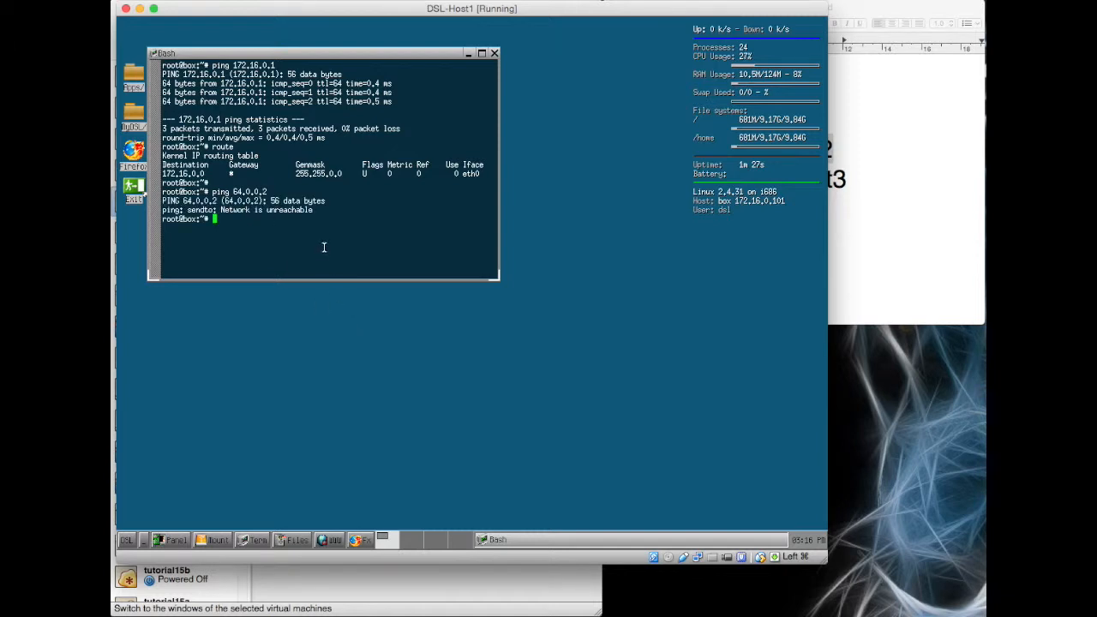
- Enter 'route add default gateway 172.16.0.1' to set the default gateway
text(route add d)
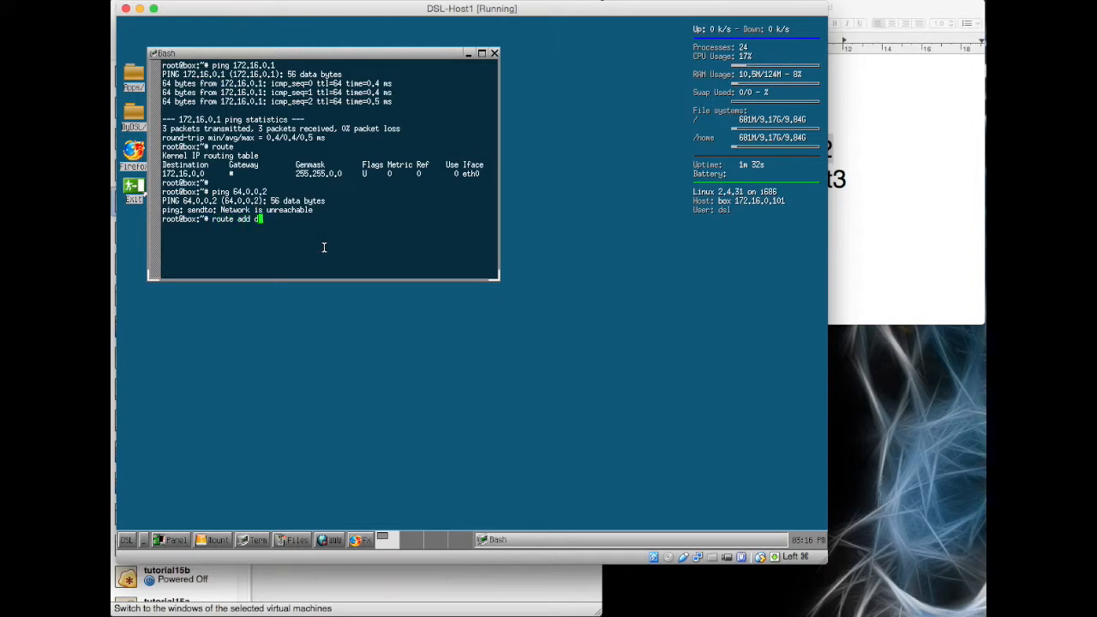
text(efault gate)
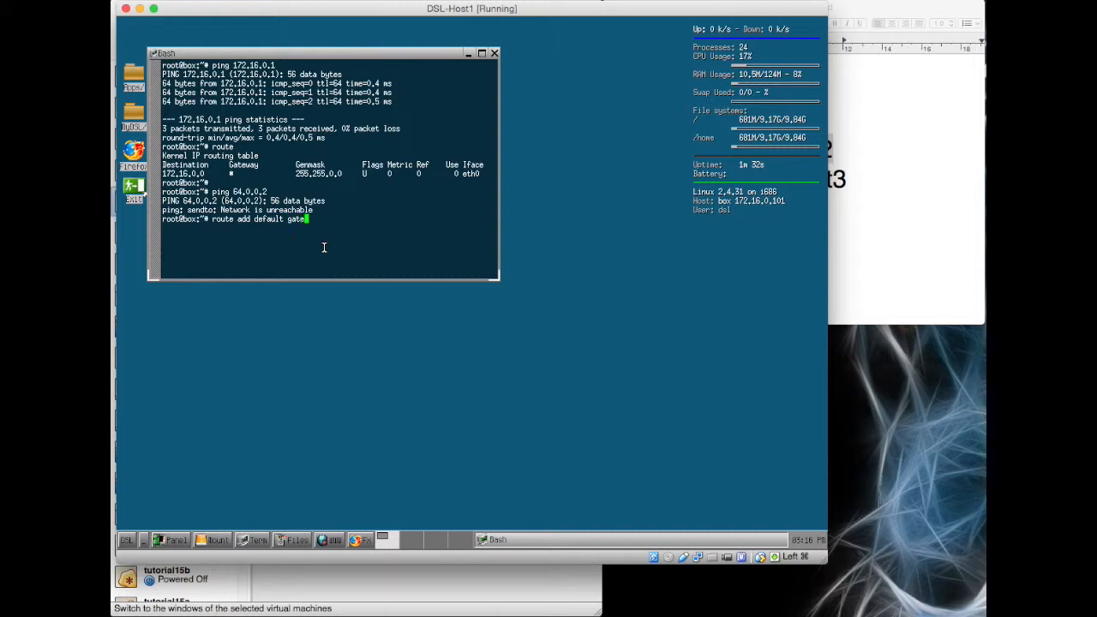
text(way)
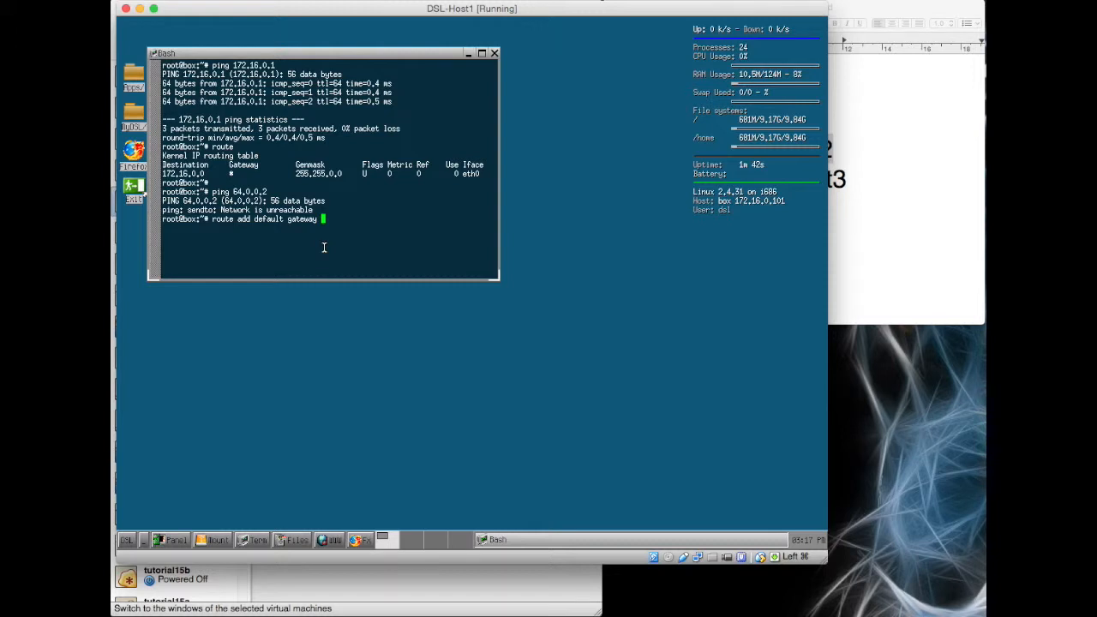
text(1)
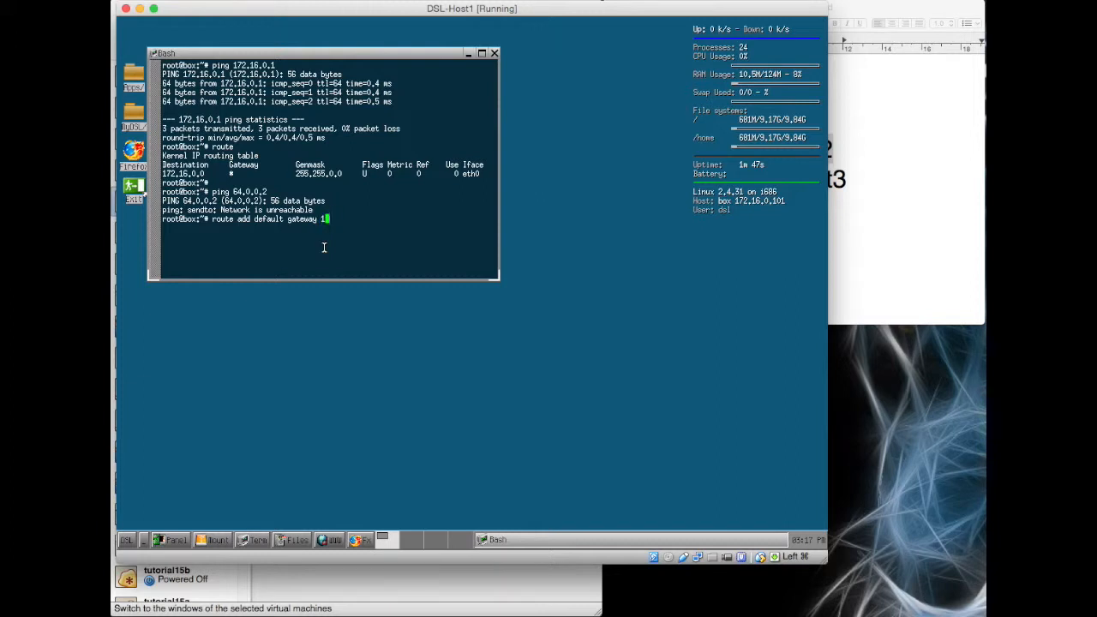
text(72.1)
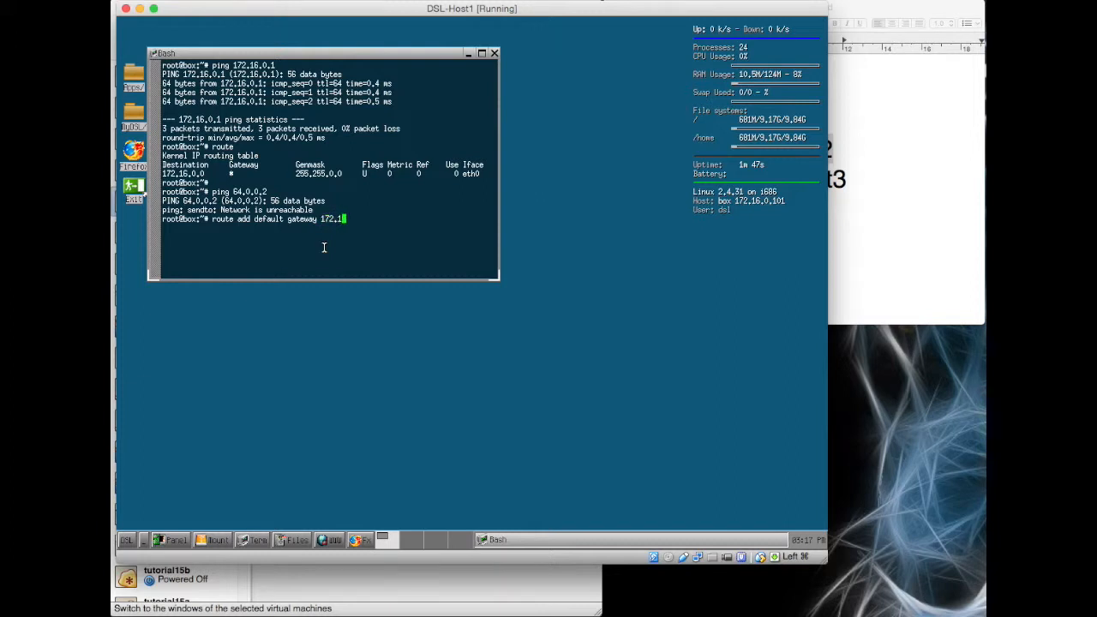
text(6.0.1)
text(rou)
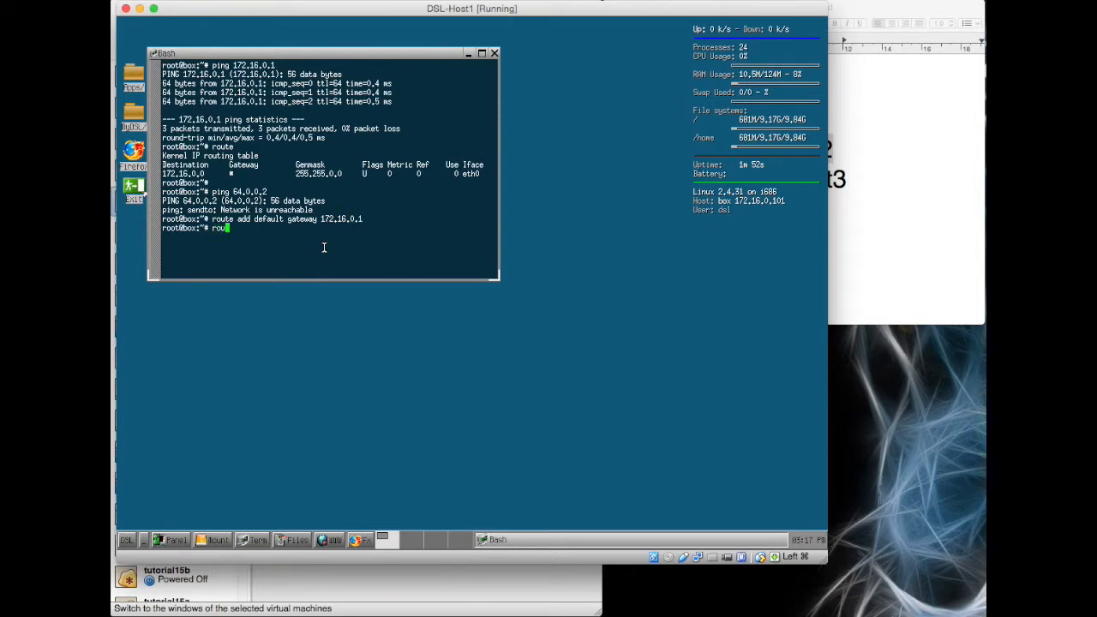
- Apply the gateway route and get successful ping replies from 64.0.0.2 and 64.0.0.1
key(Return)
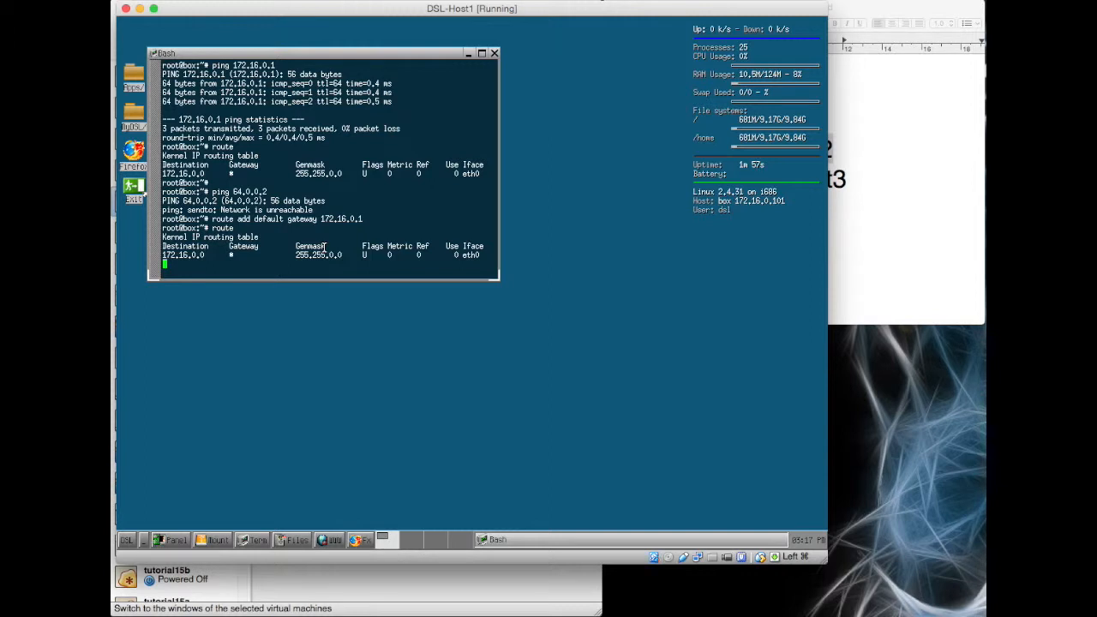
text(ping 64.0.0.2)
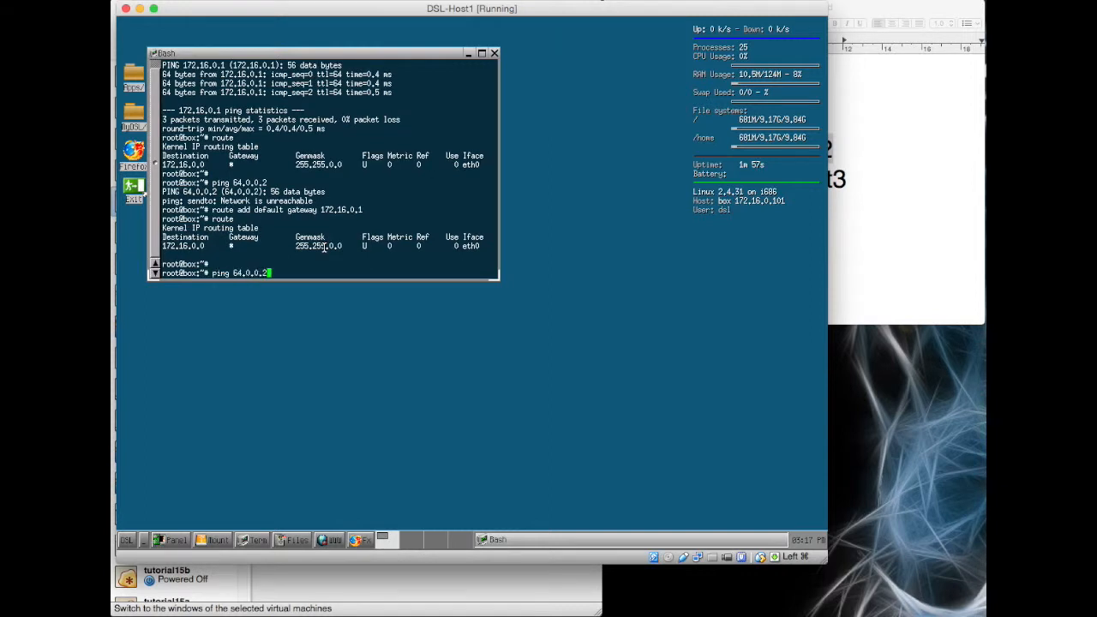
key(Return)
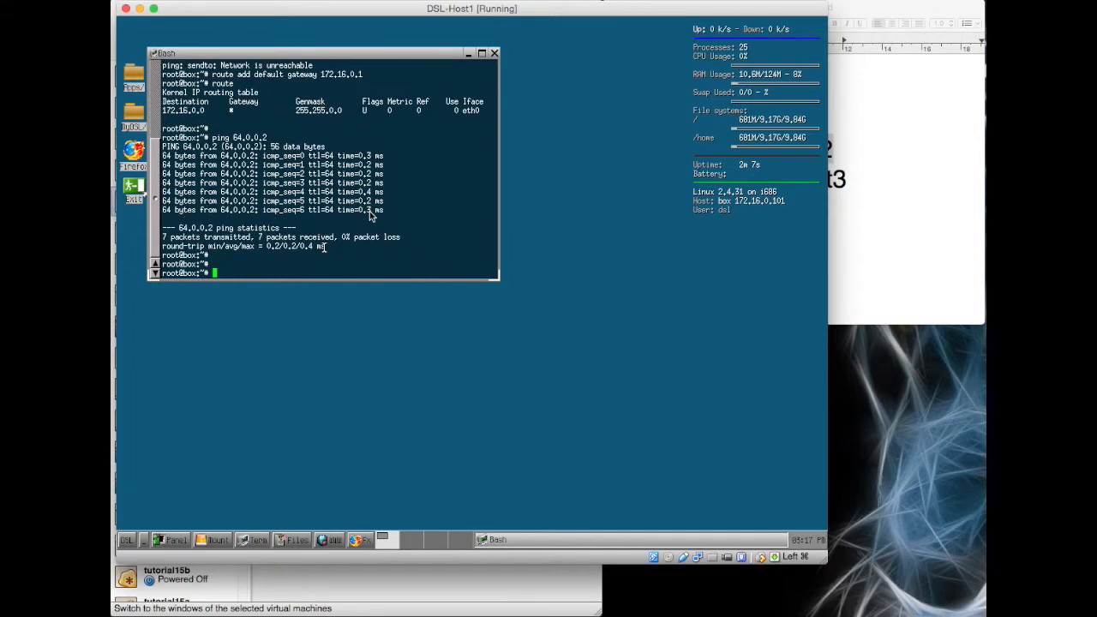
text(ping 64.0.0.1)
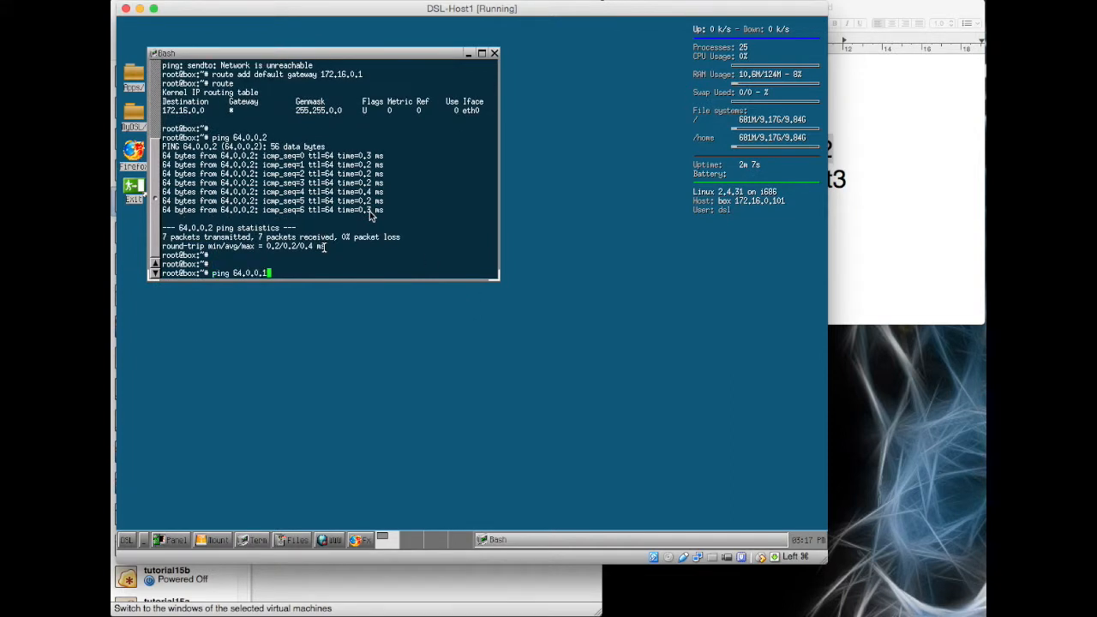
key(Return)
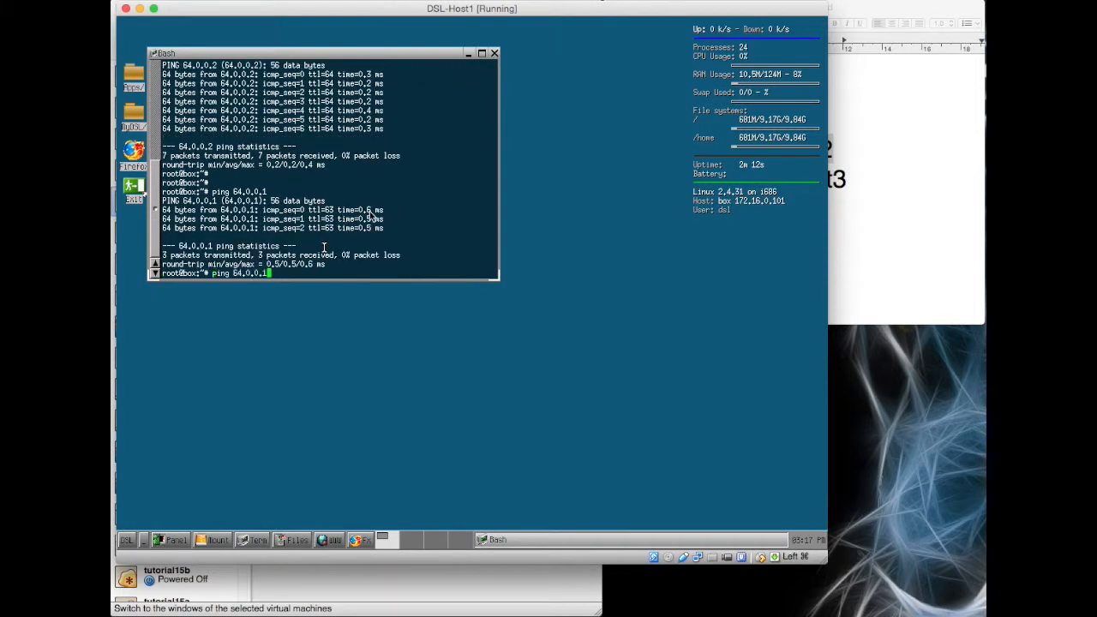
- Ping 38.0.0.1 and 38.0.0.2 successfully through the routed network
key(BackSpace)
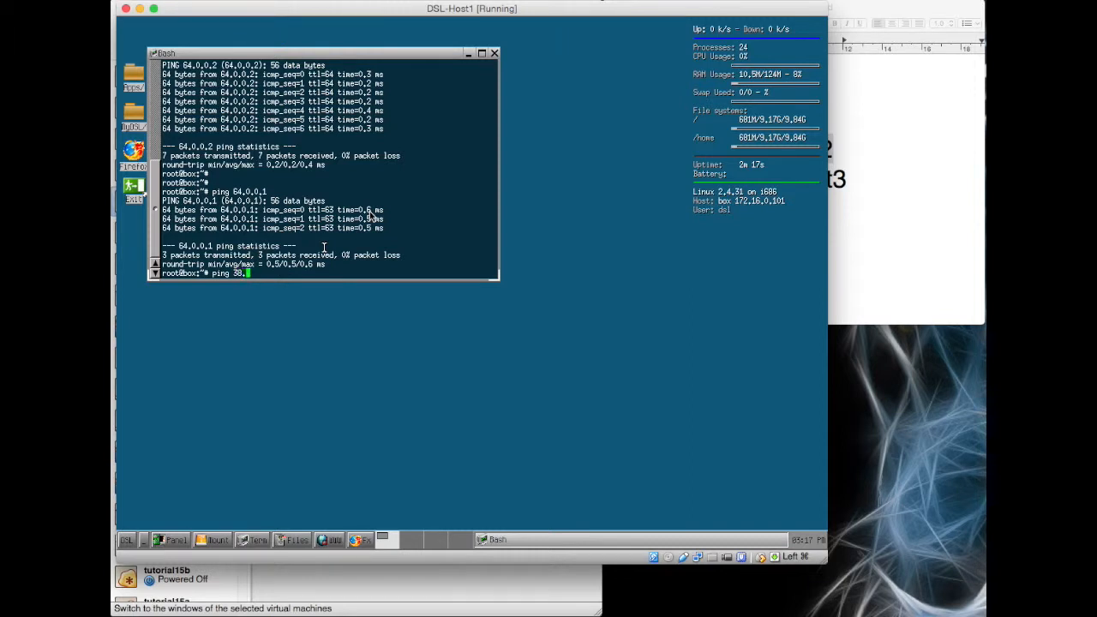
text(0.0.1)
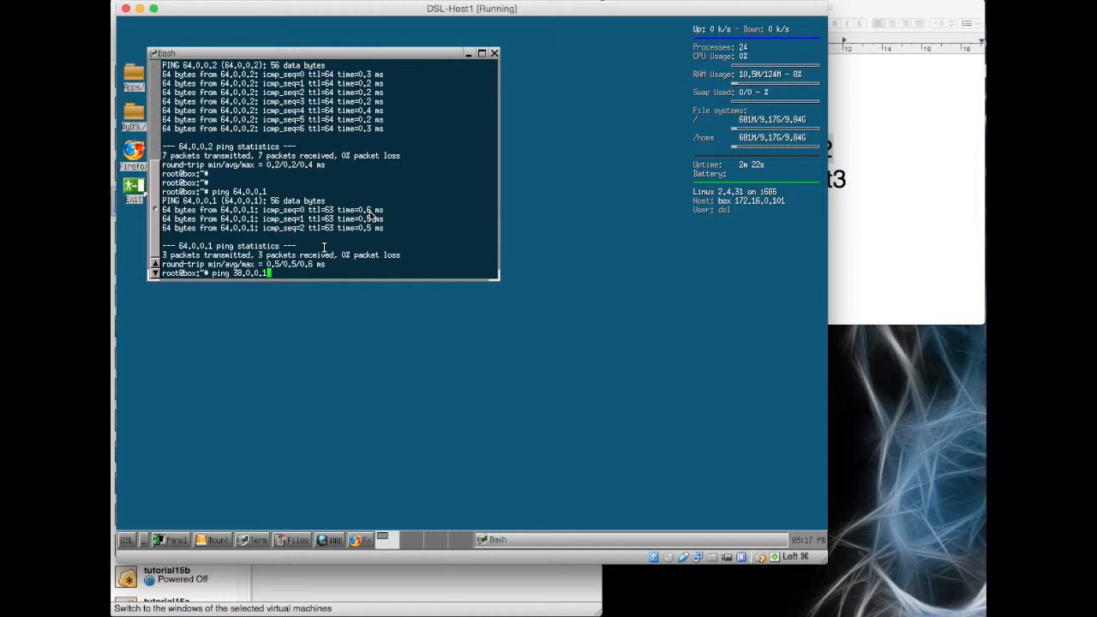
key(Return)
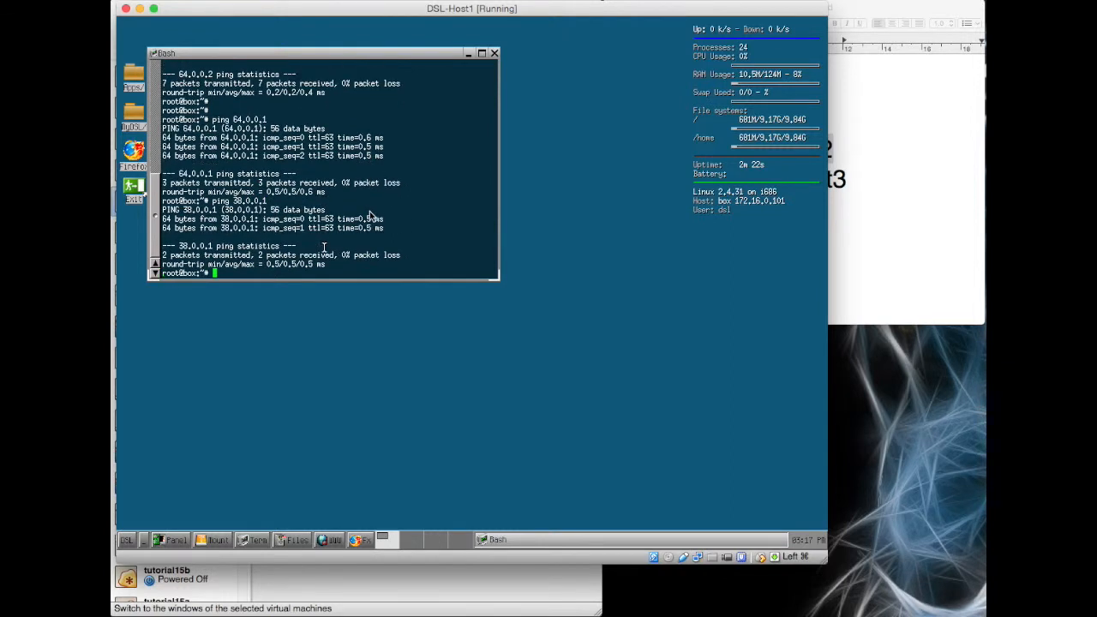
text(ping 38.0)
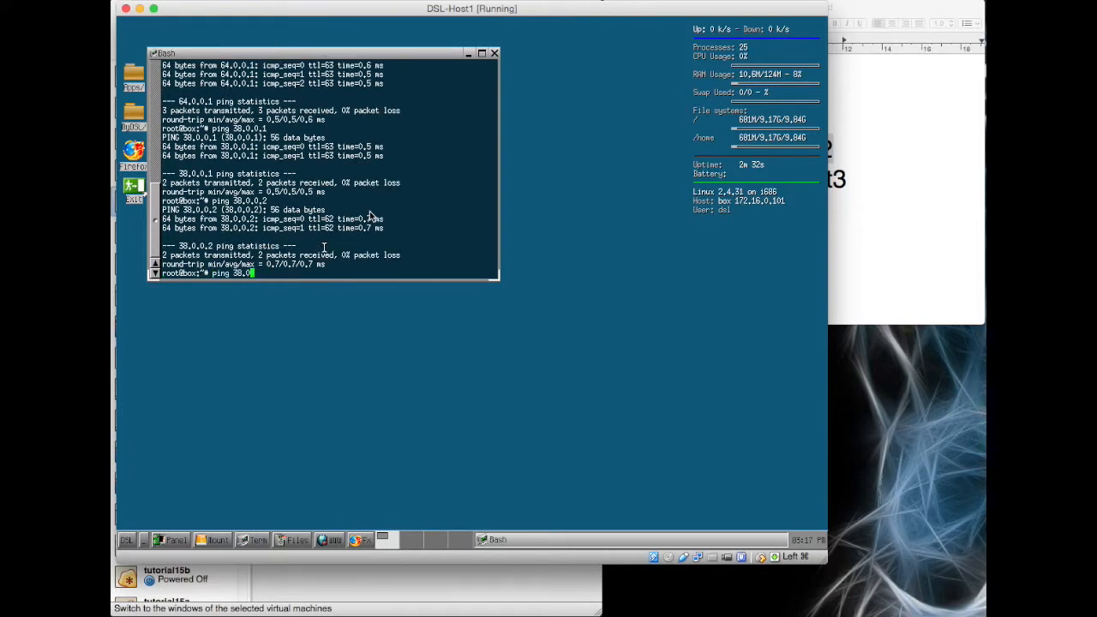
text(192.)
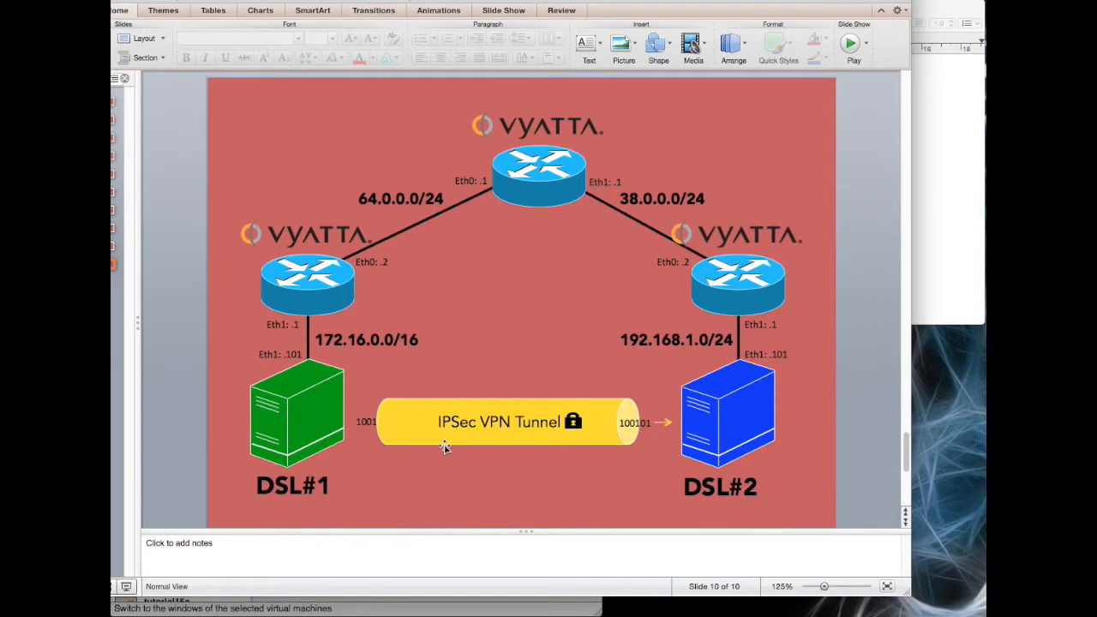
mouse_move(352, 387)
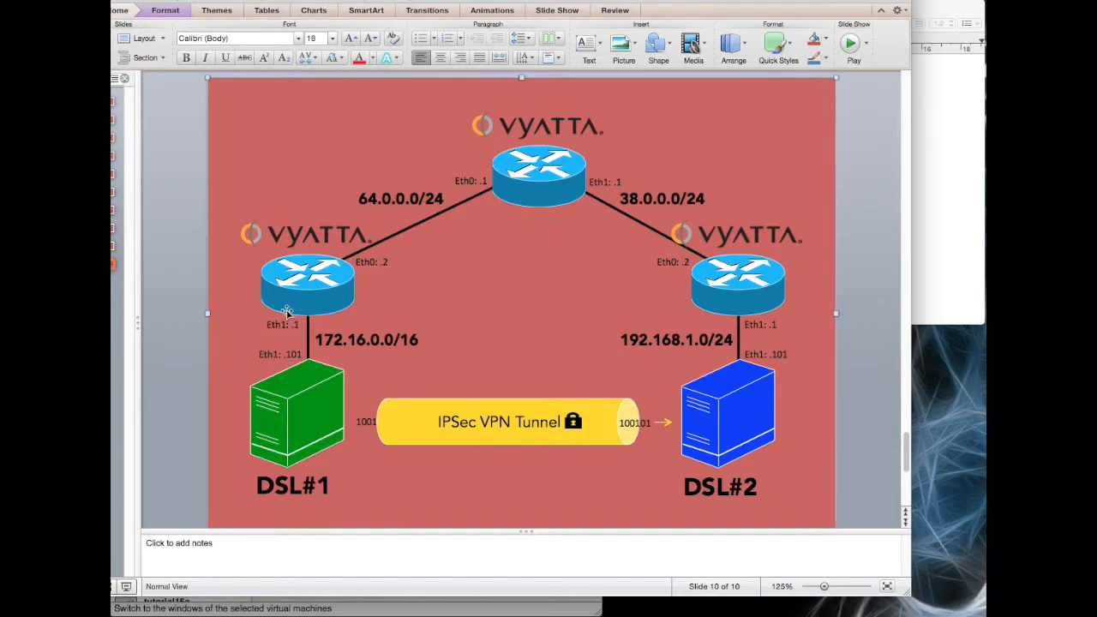
- Point out the left and top Vyatta routers on the topology slide
click(538, 174)
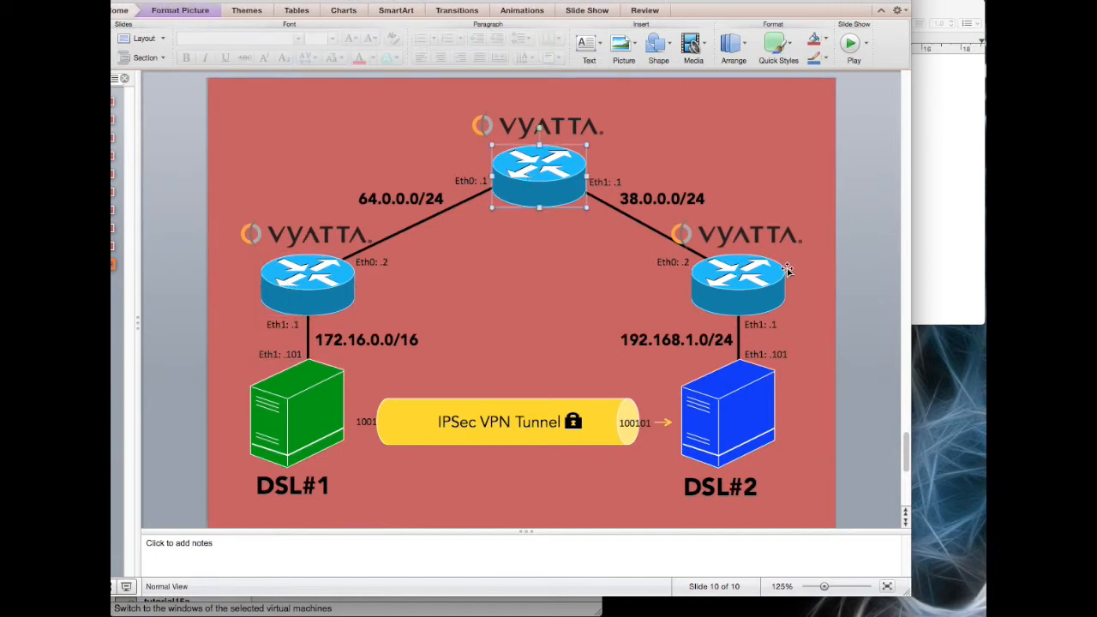
click(738, 282)
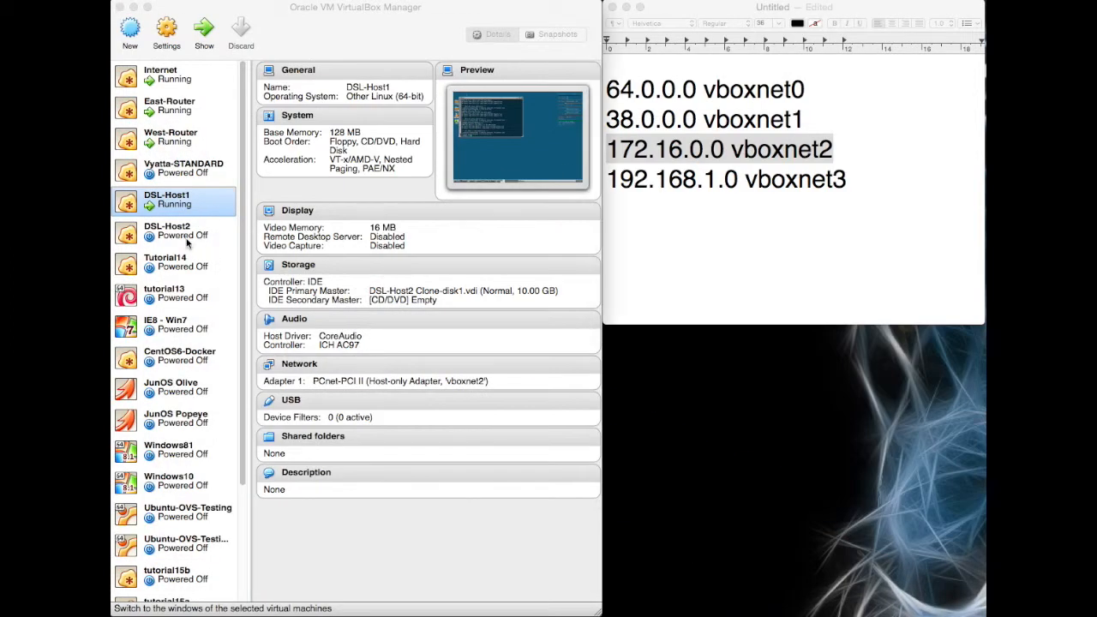
- Select DSL-Host2, verify Adapter 1 is host-only vboxnet3, and close settings
click(168, 231)
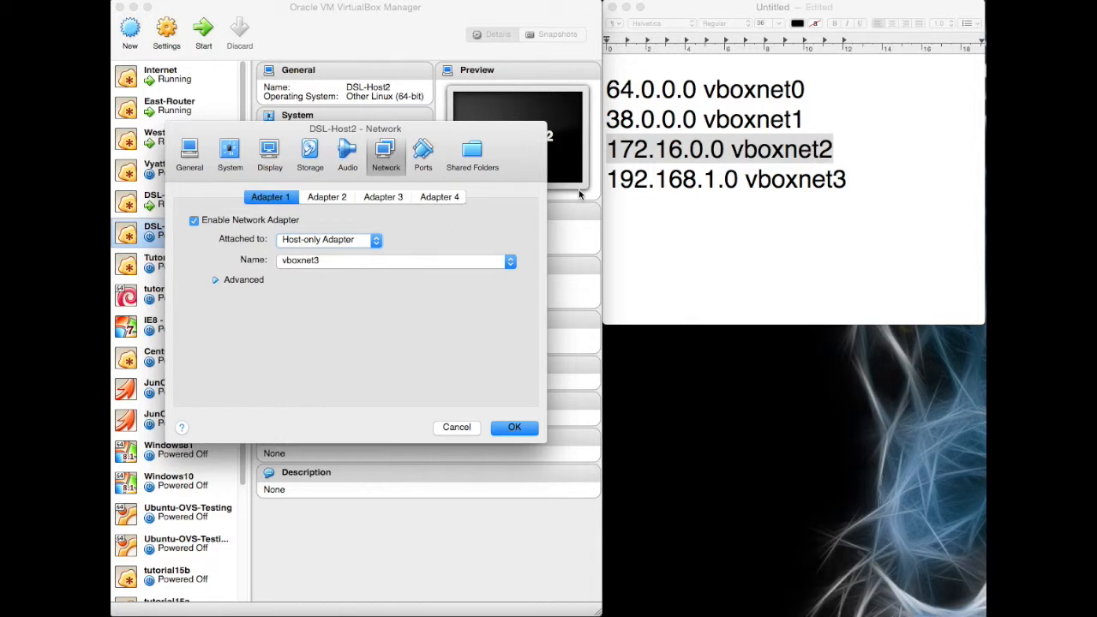
mouse_move(356, 267)
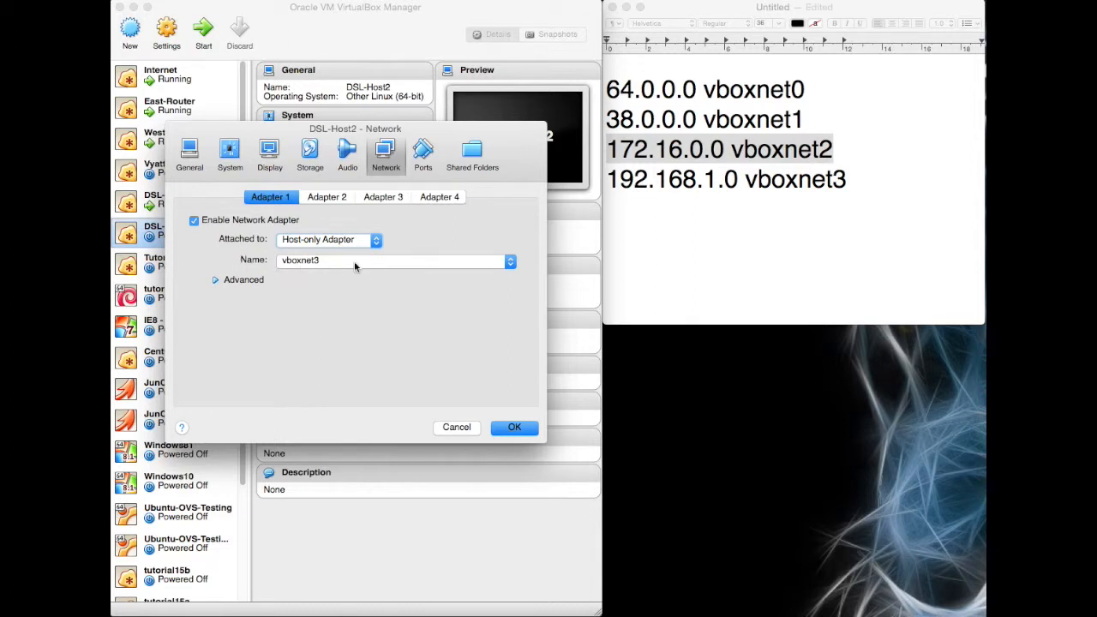
mouse_move(322, 195)
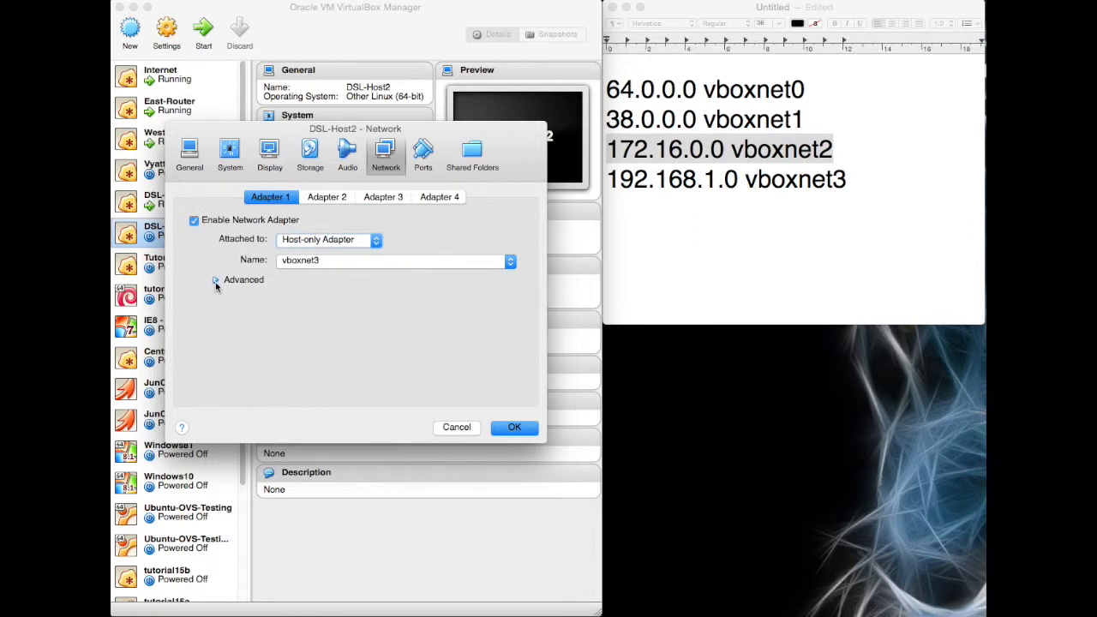
click(514, 427)
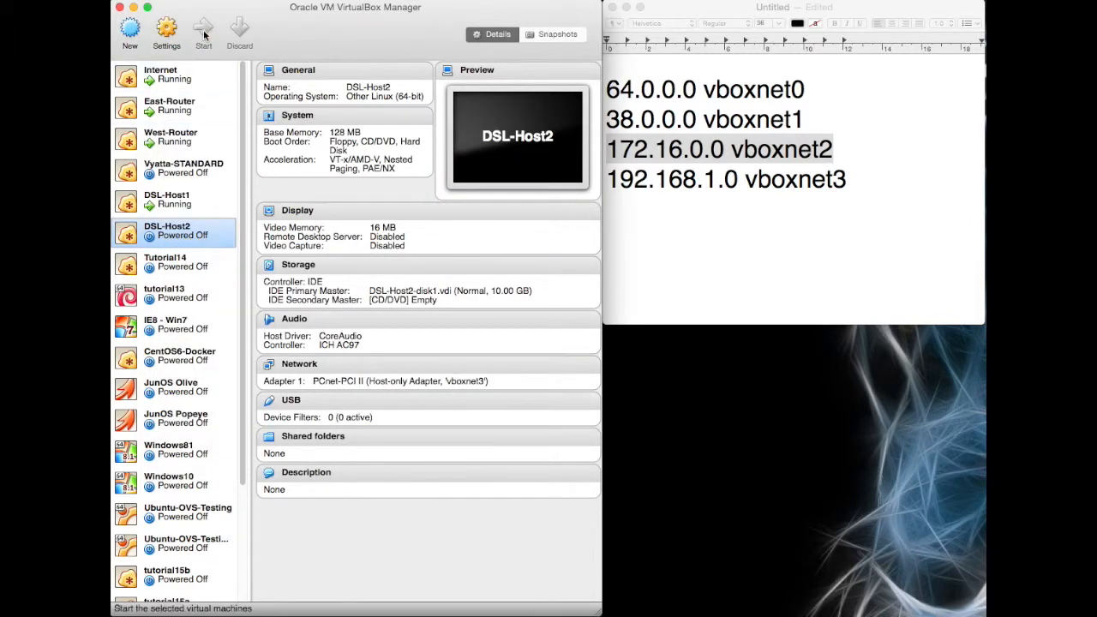
- Start DSL-Host2, log in as root and open a terminal on its desktop
click(202, 31)
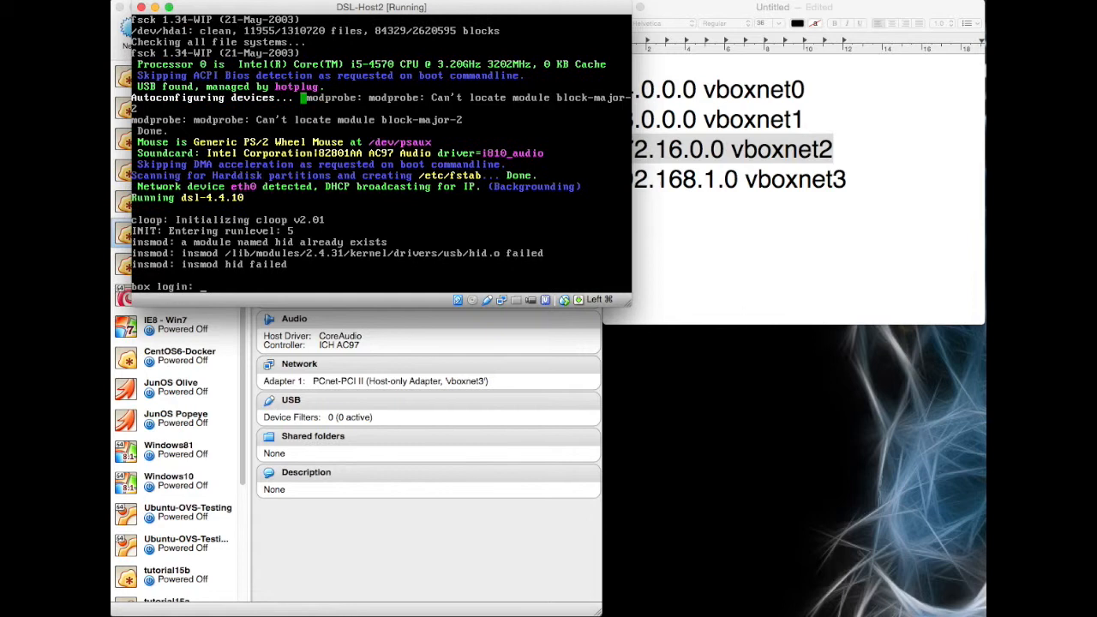
text(root)
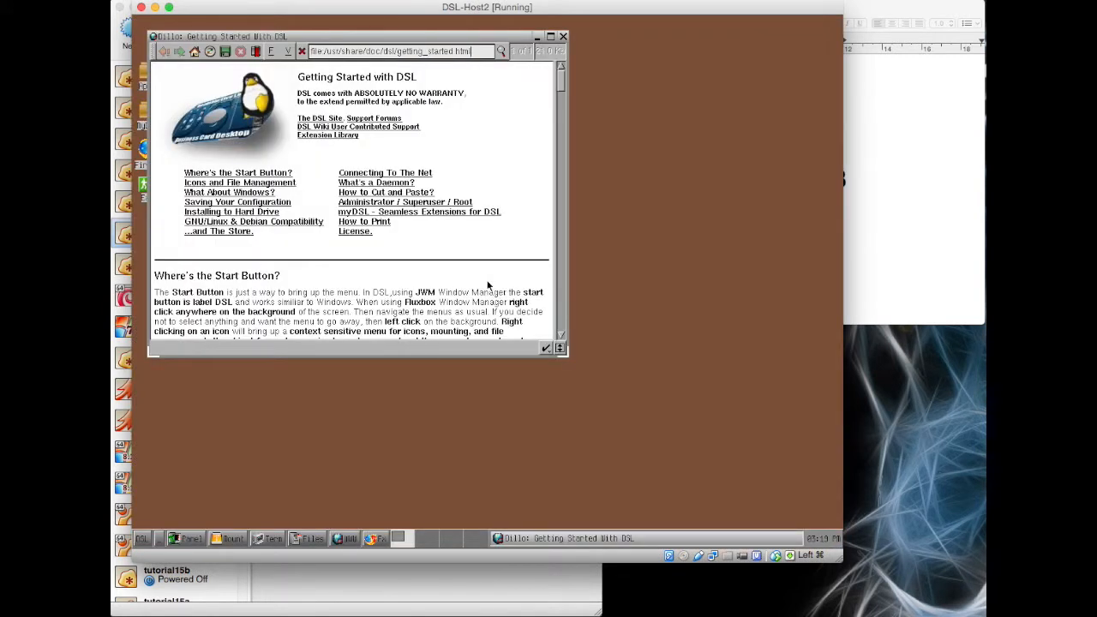
mouse_move(775, 555)
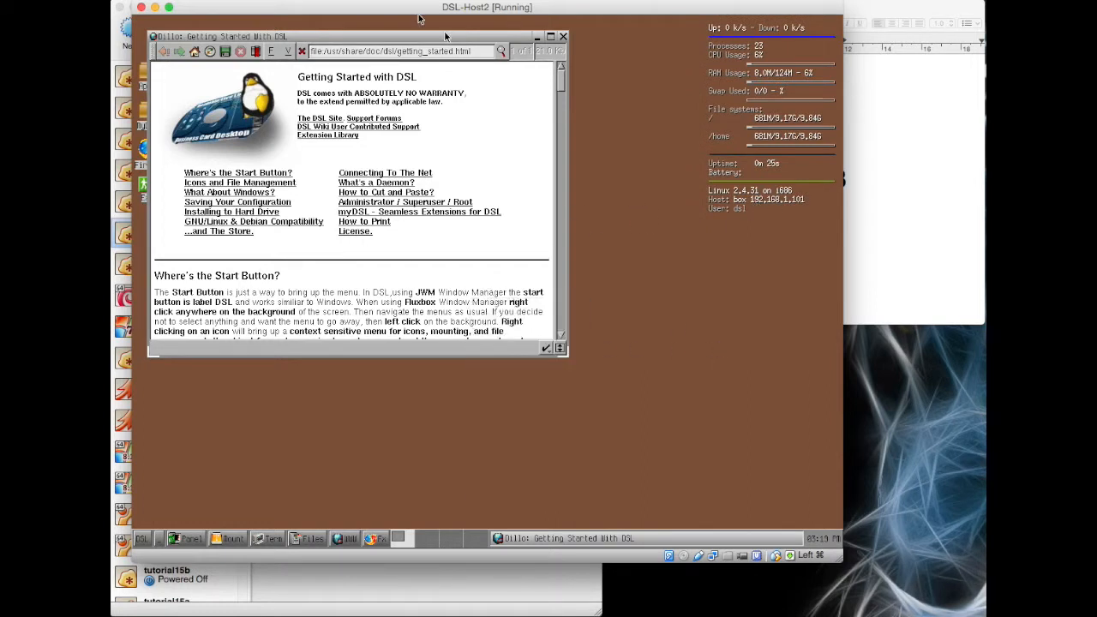
click(562, 36)
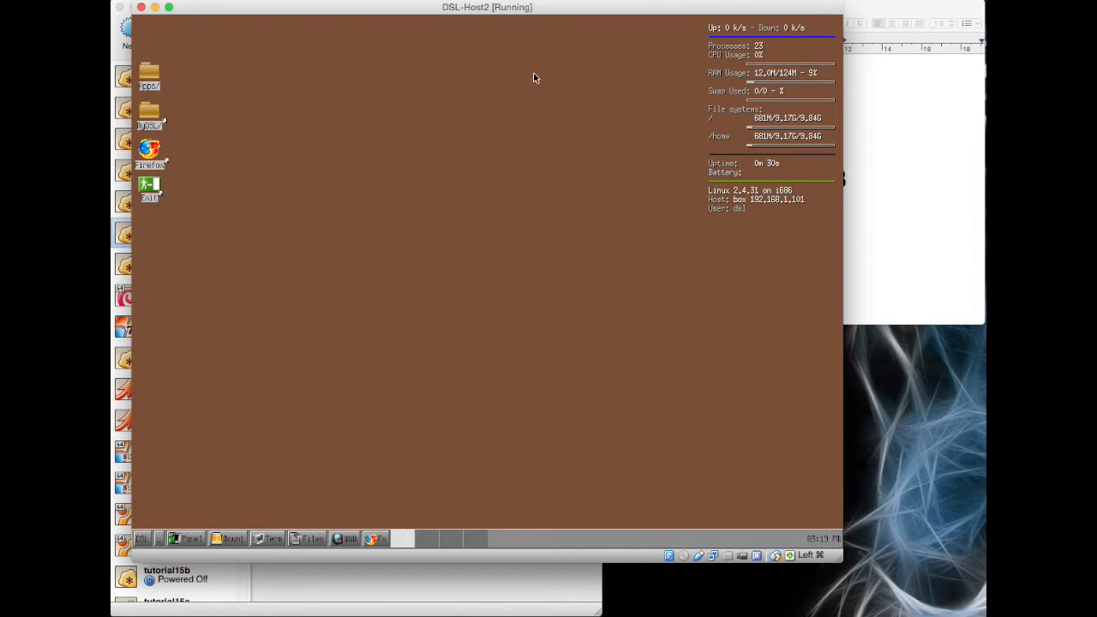
click(267, 538)
text(route)
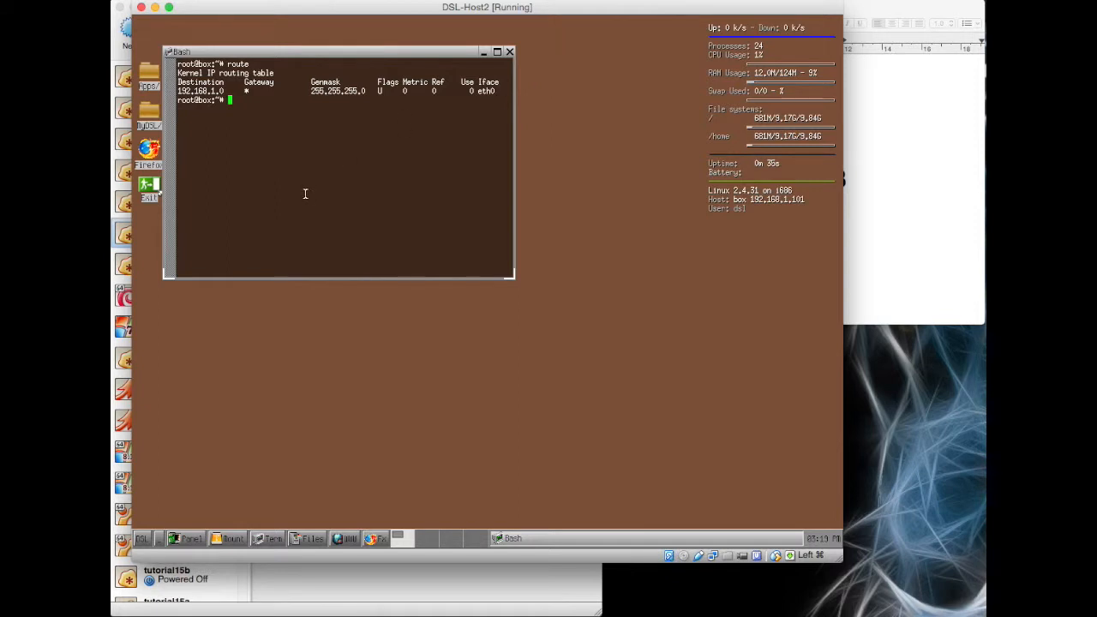
- Ping 192.168.1.1 successfully, then 38.0.0.2, which reports network unreachable
text(ping 192.16)
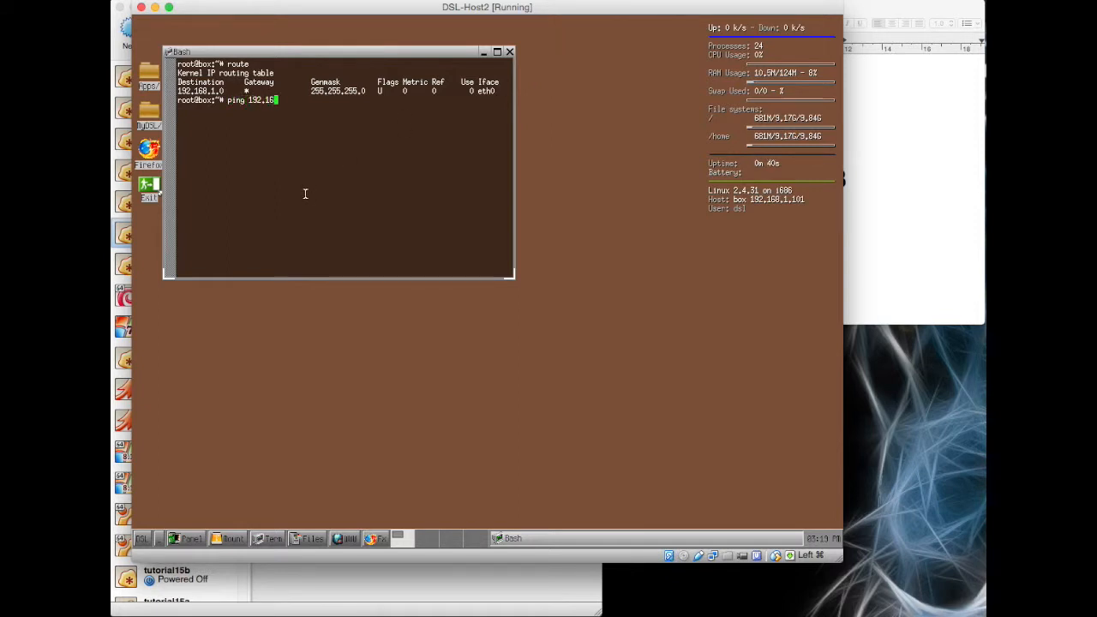
key(Return)
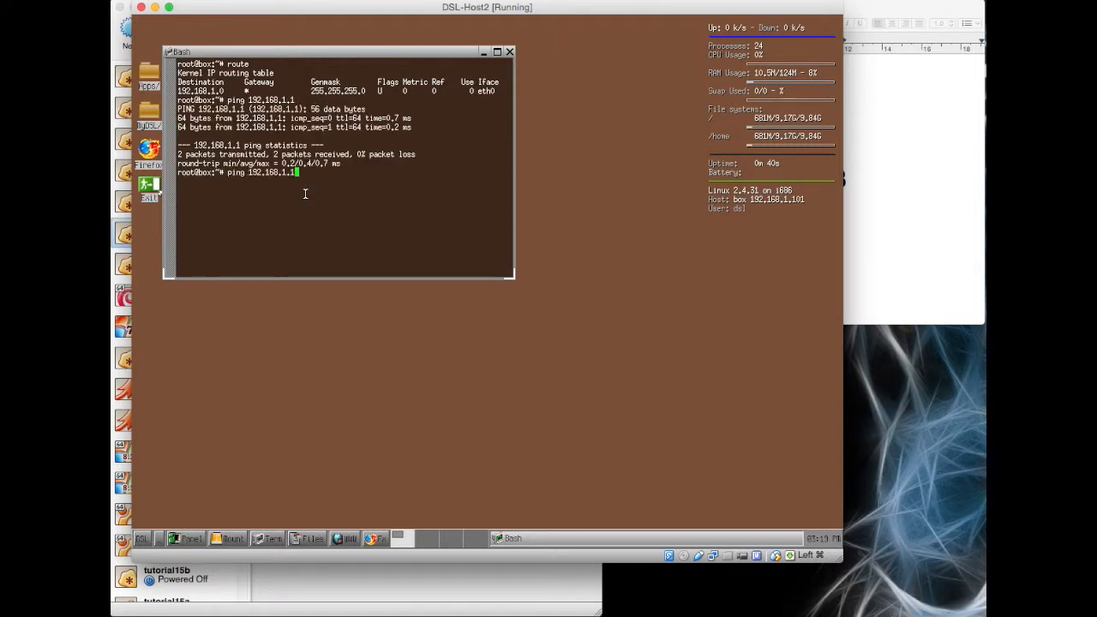
key(BackSpace)
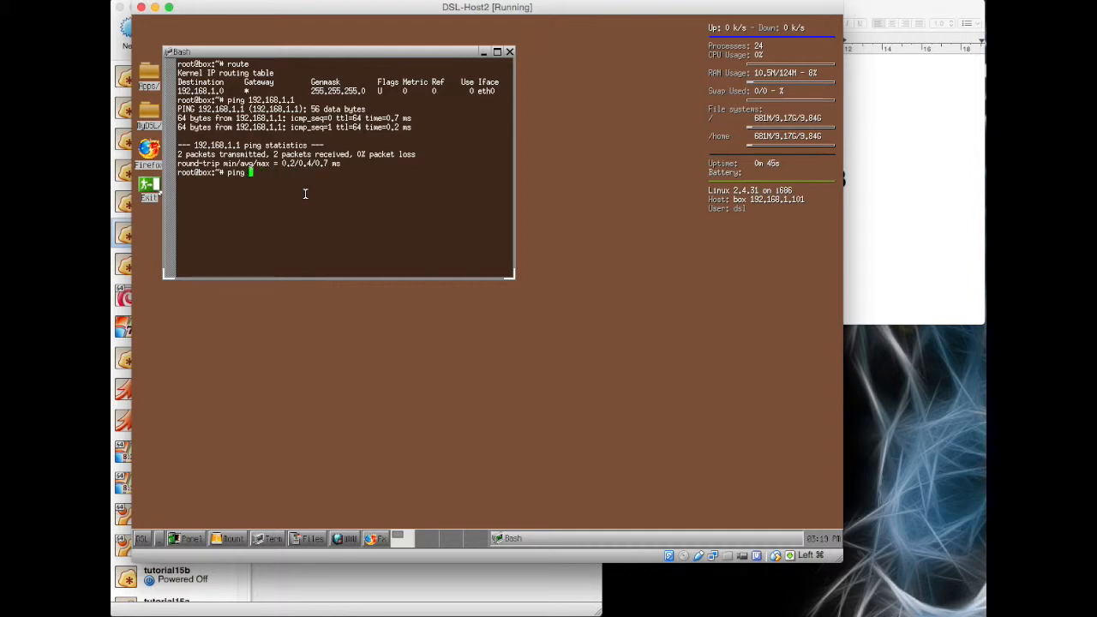
text(38.0.0)
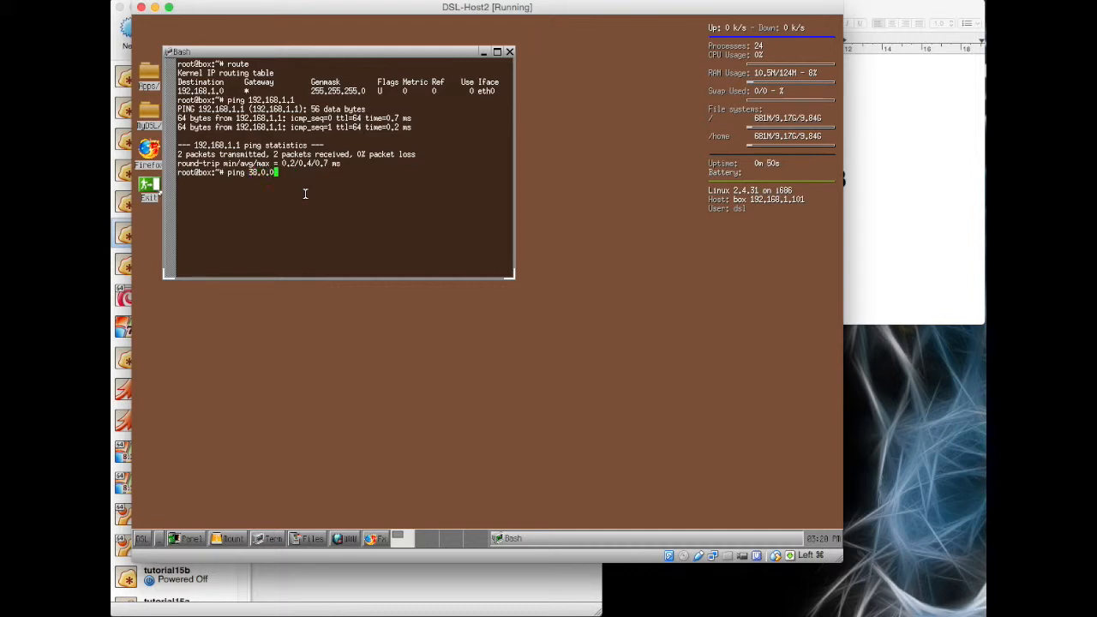
key(Return)
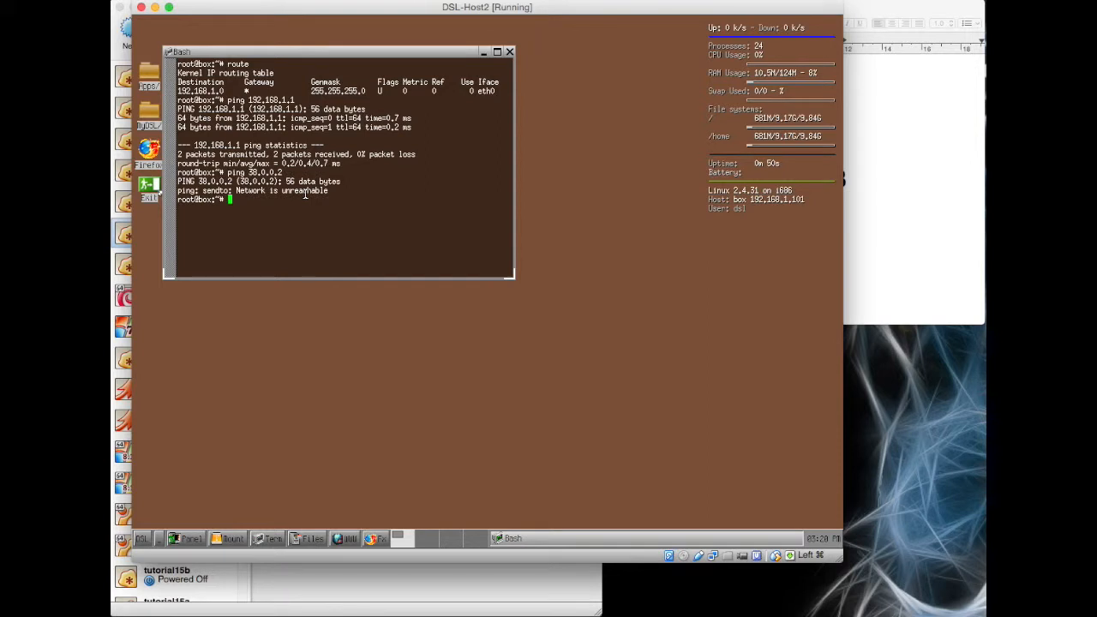
- Add default gateway 192.168.1.1 and ping 38.0.0.2 again, now getting replies
text(route add default)
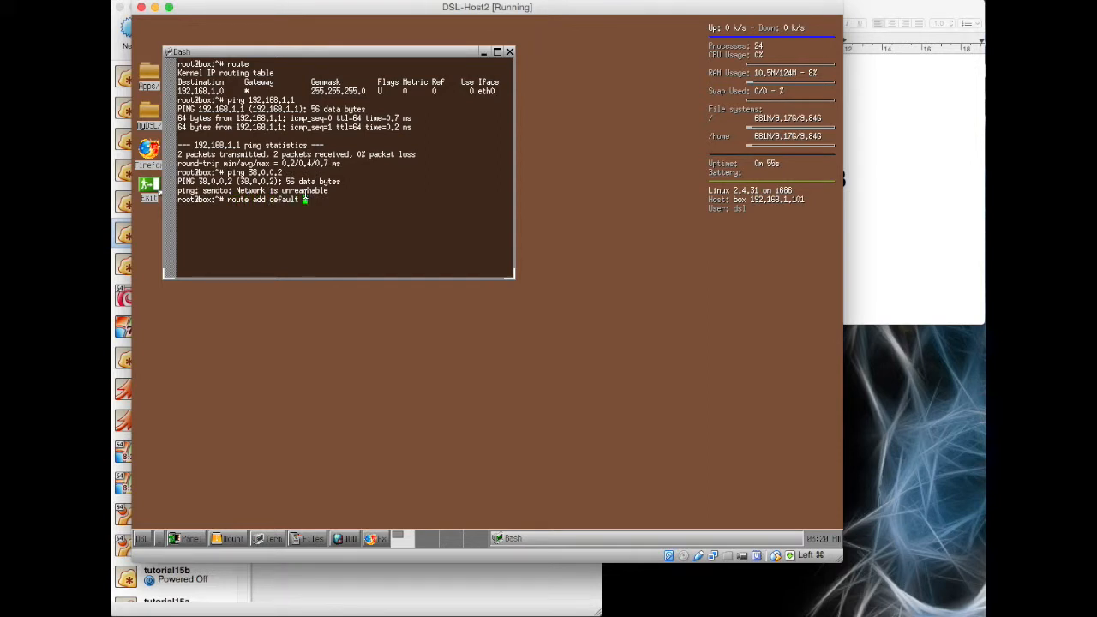
text(gateway)
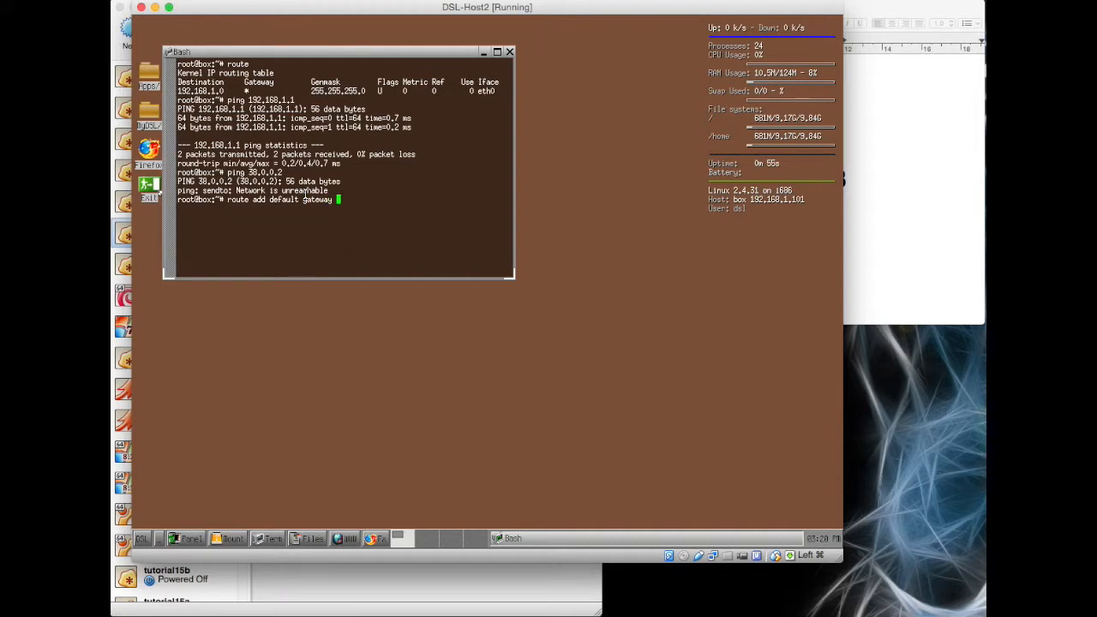
text(192.168.1.1)
text(ping 38.0.0.2)
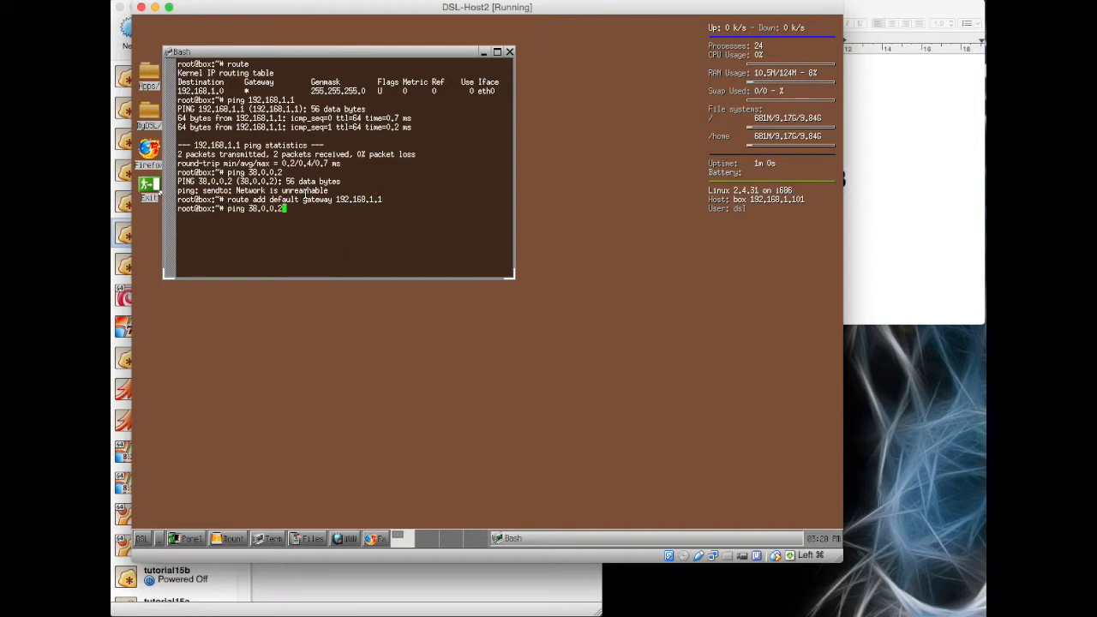
key(Return)
text(ping 6)
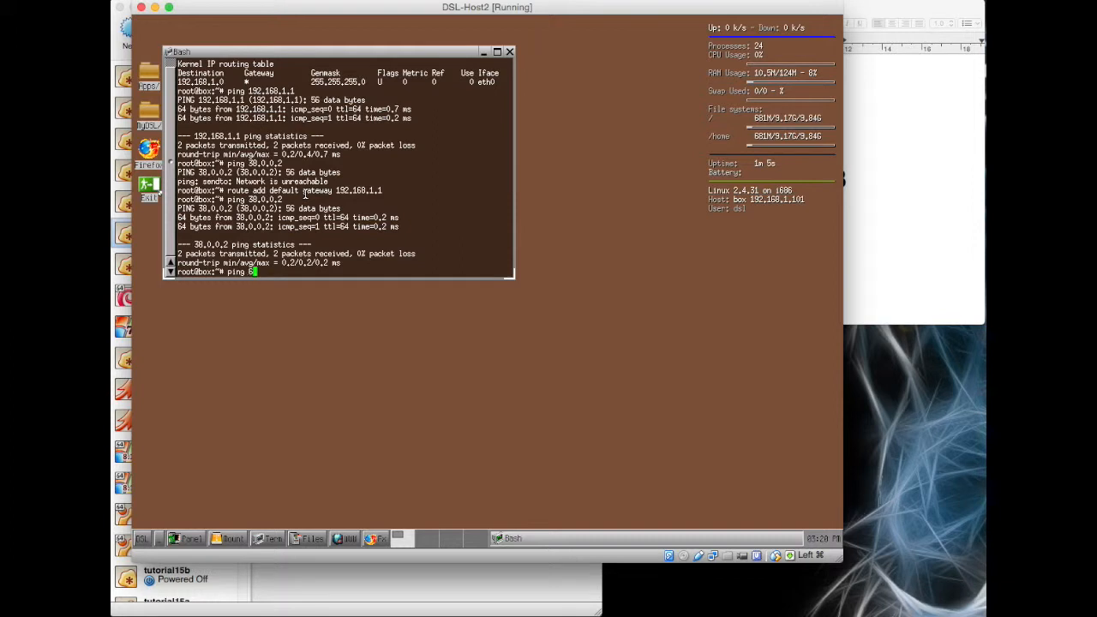
- From DSL-Host2, ping 64.0.0.2, 172.16.0.1 and DSL-Host1 at 172.16.0.101 and see replies
text(4.0.0.)
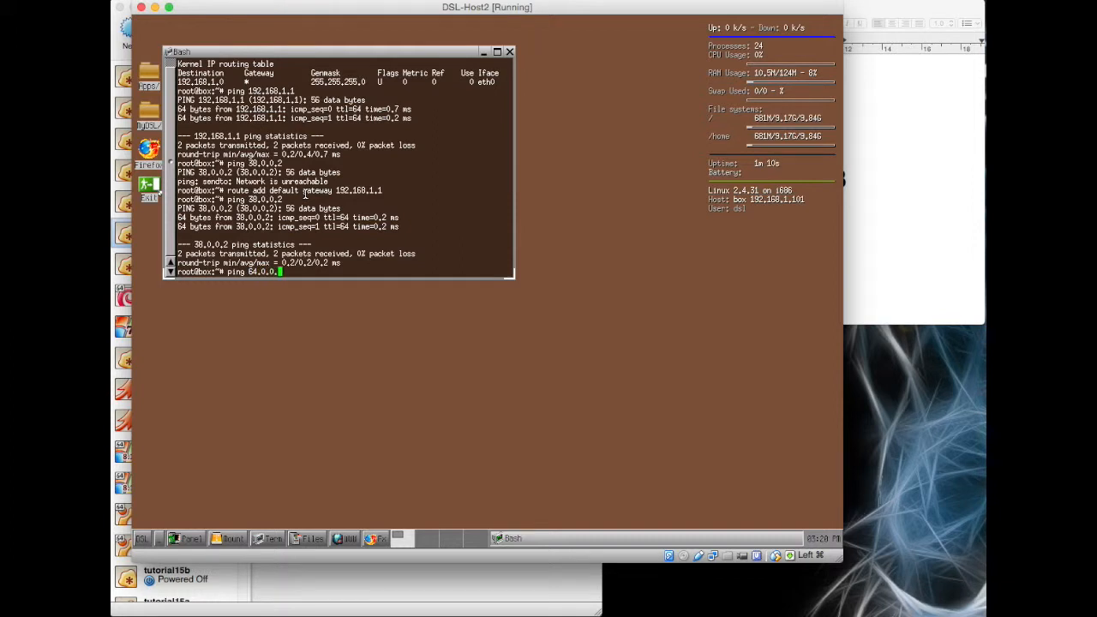
text(2)
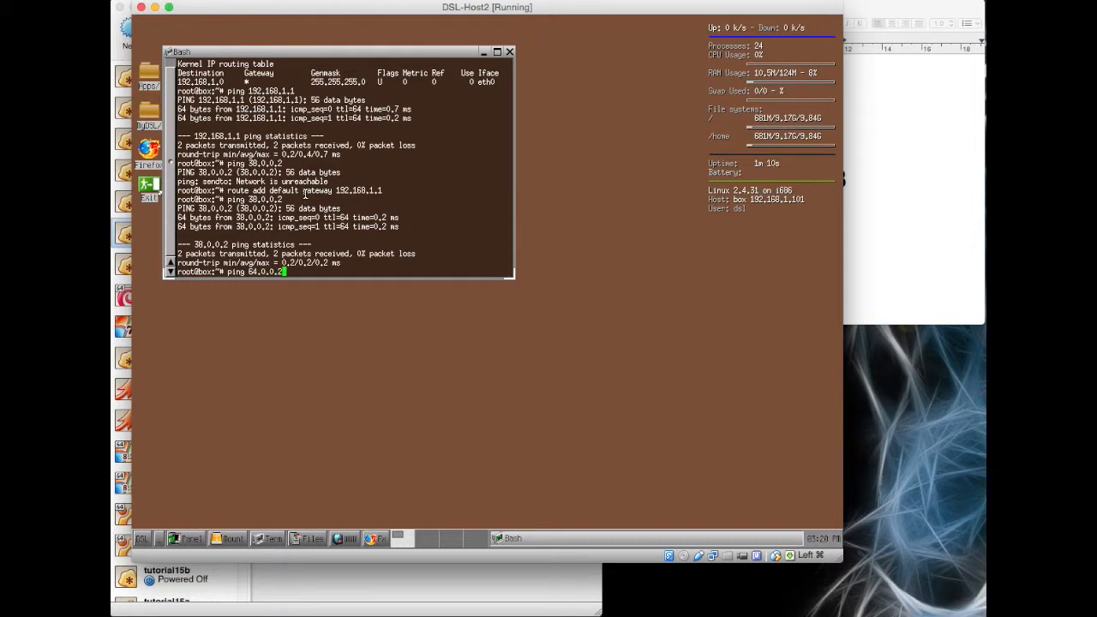
key(Return)
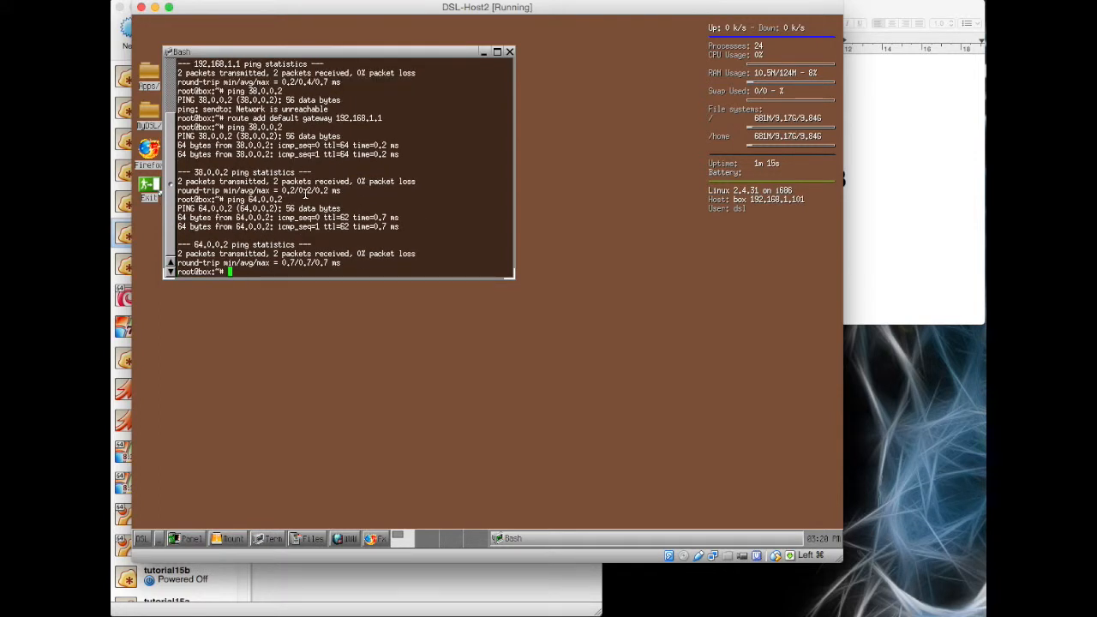
text(ping 64.0.0)
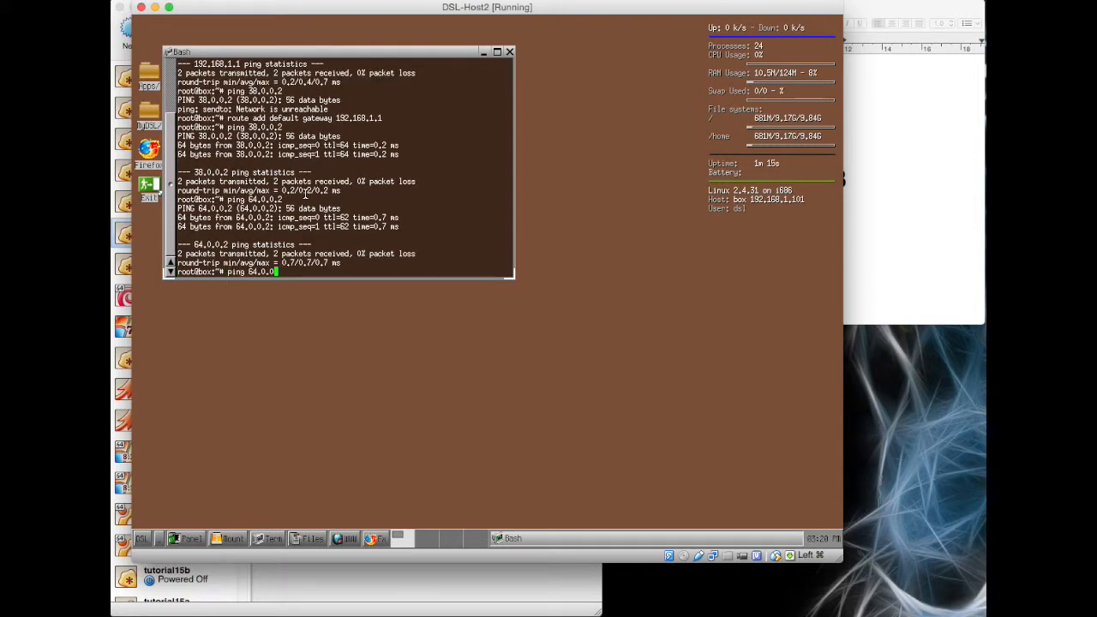
text(17)
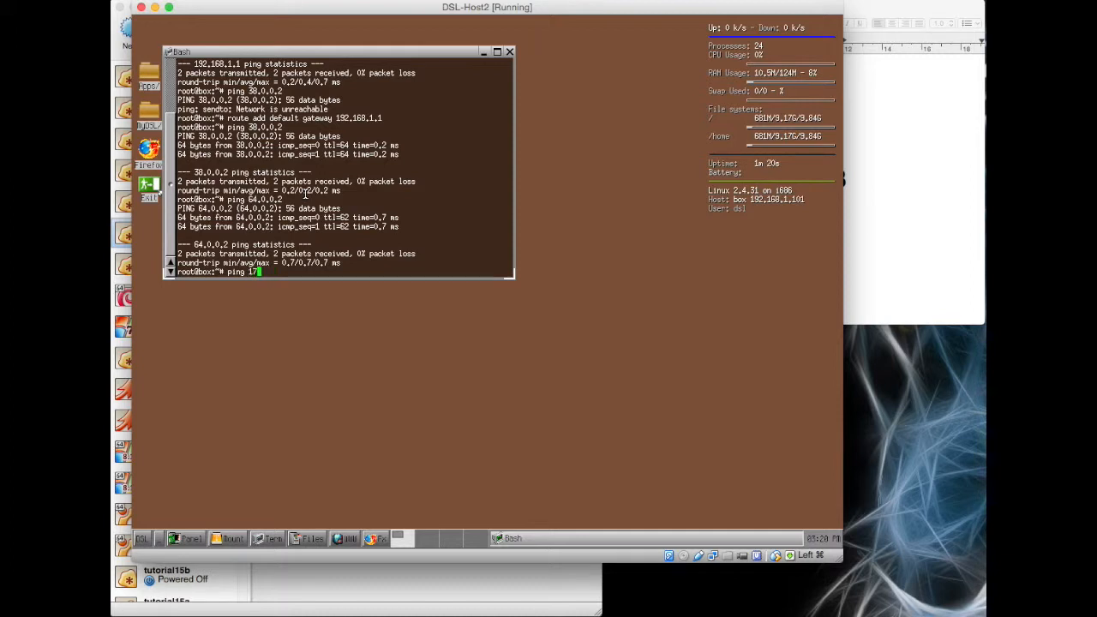
text(2.16.0)
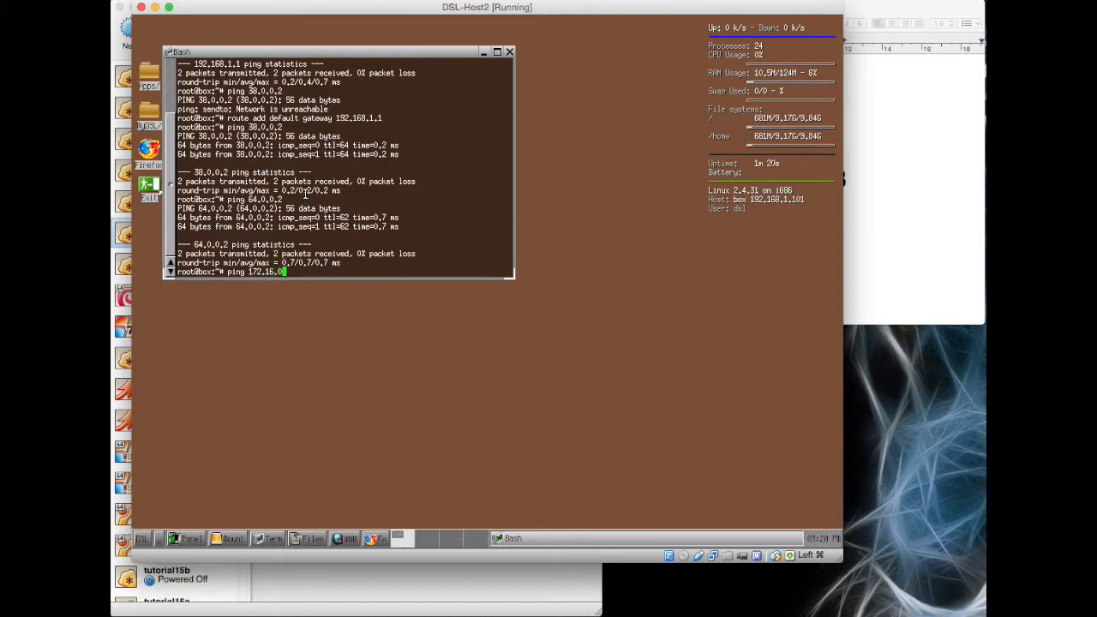
text(.1)
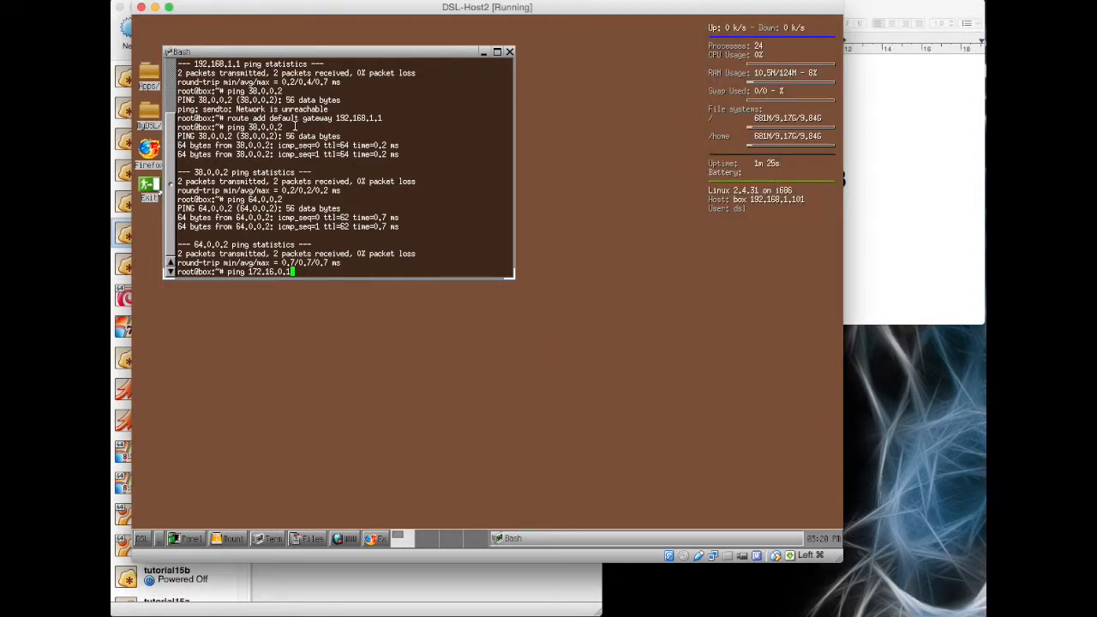
key(Return)
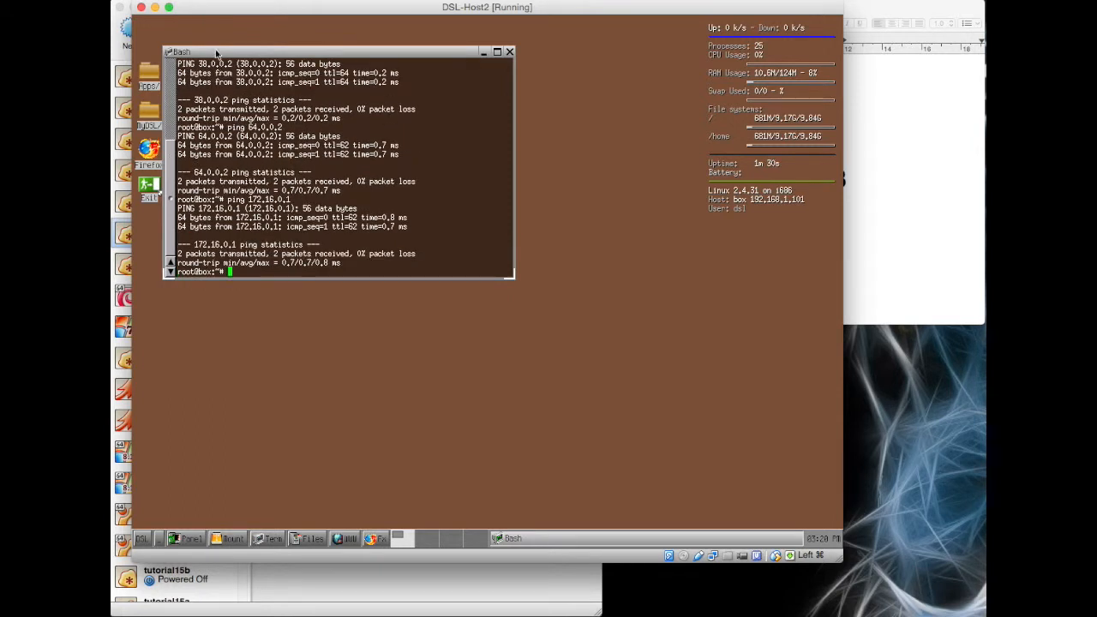
mouse_move(264, 19)
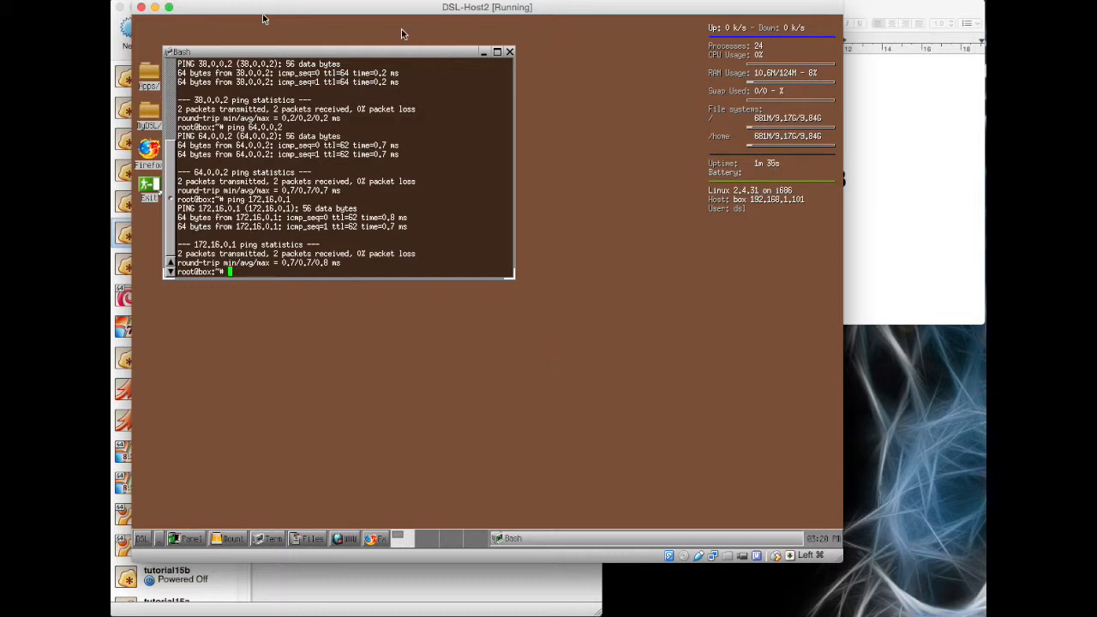
text(ping 172.16.0.1)
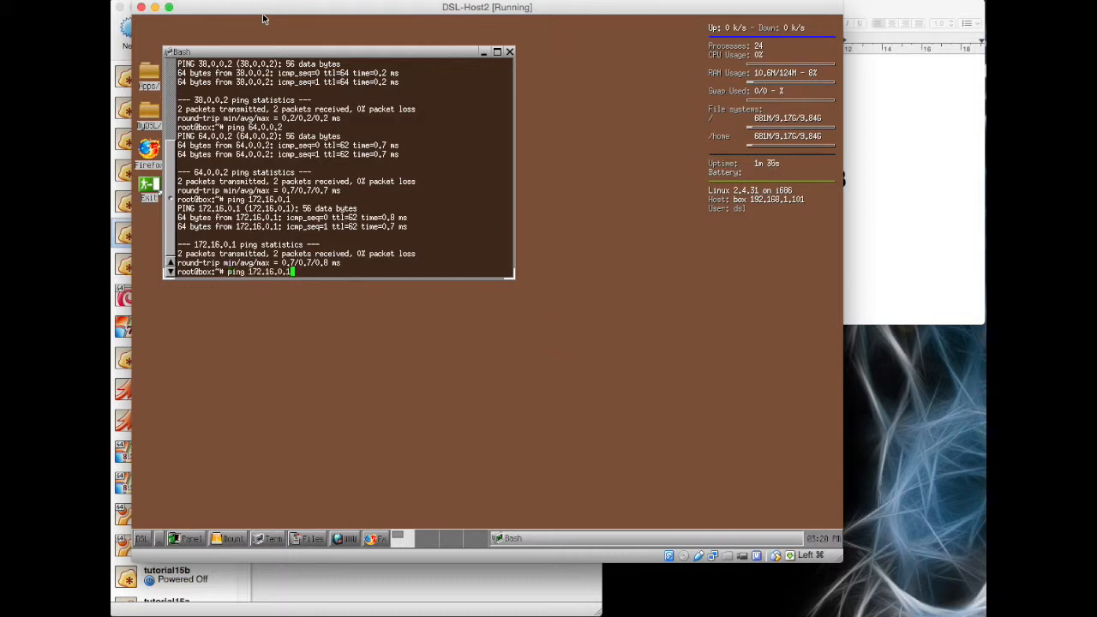
key(Return)
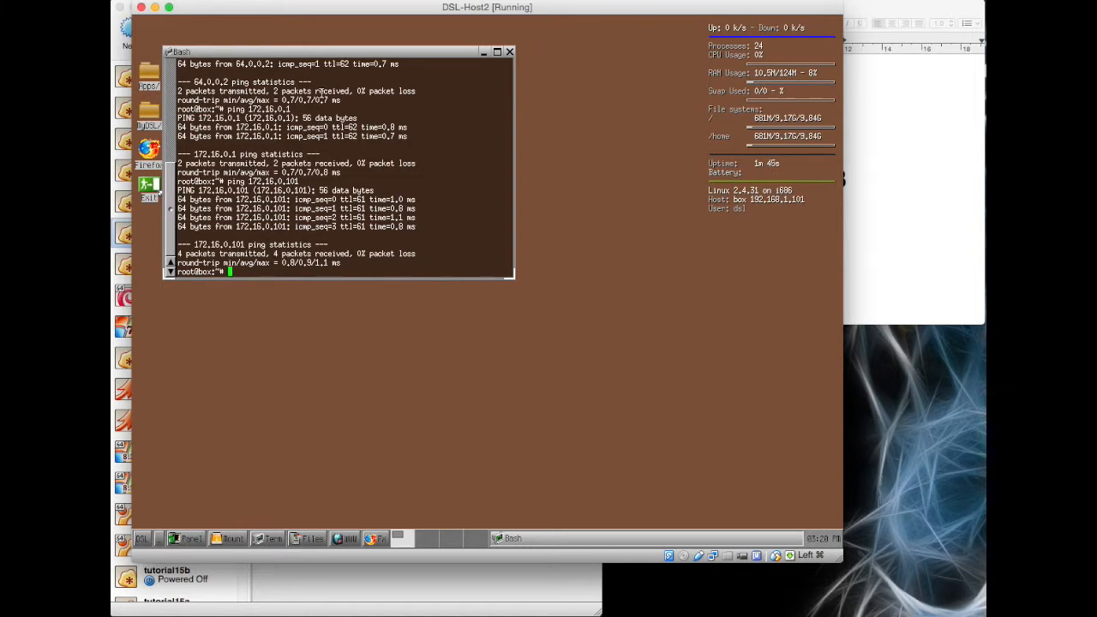
mouse_move(470, 444)
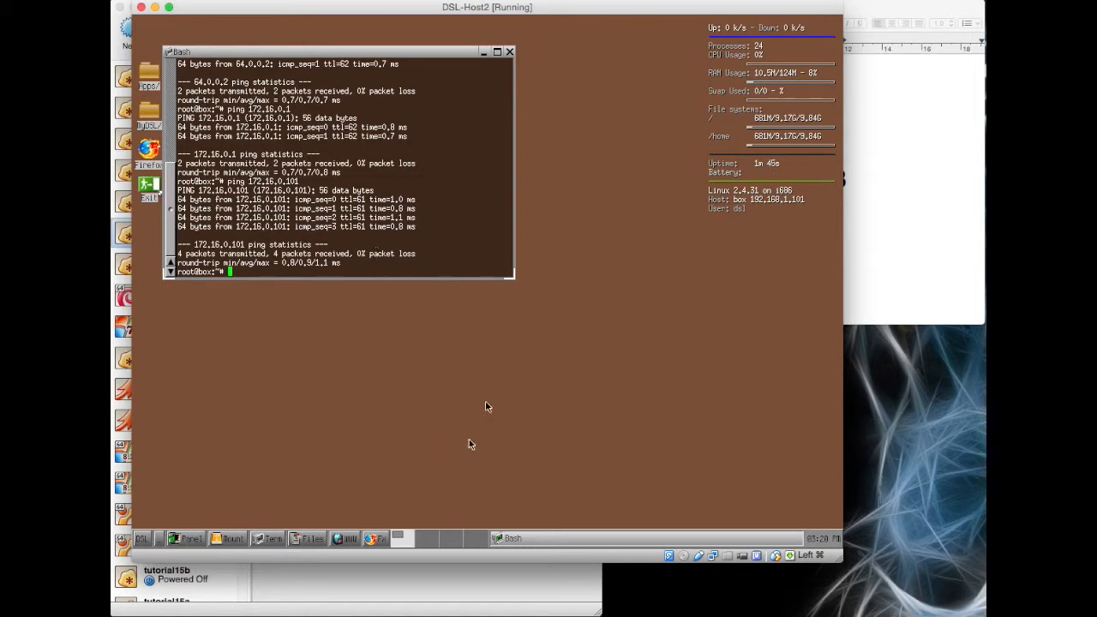
mouse_move(418, 288)
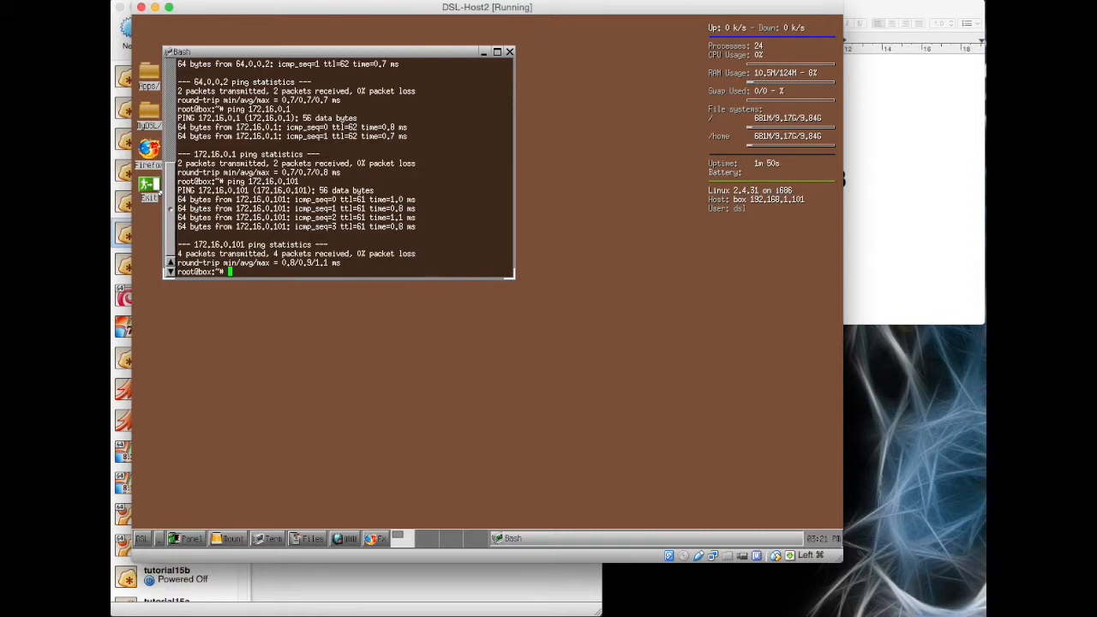
mouse_move(312, 510)
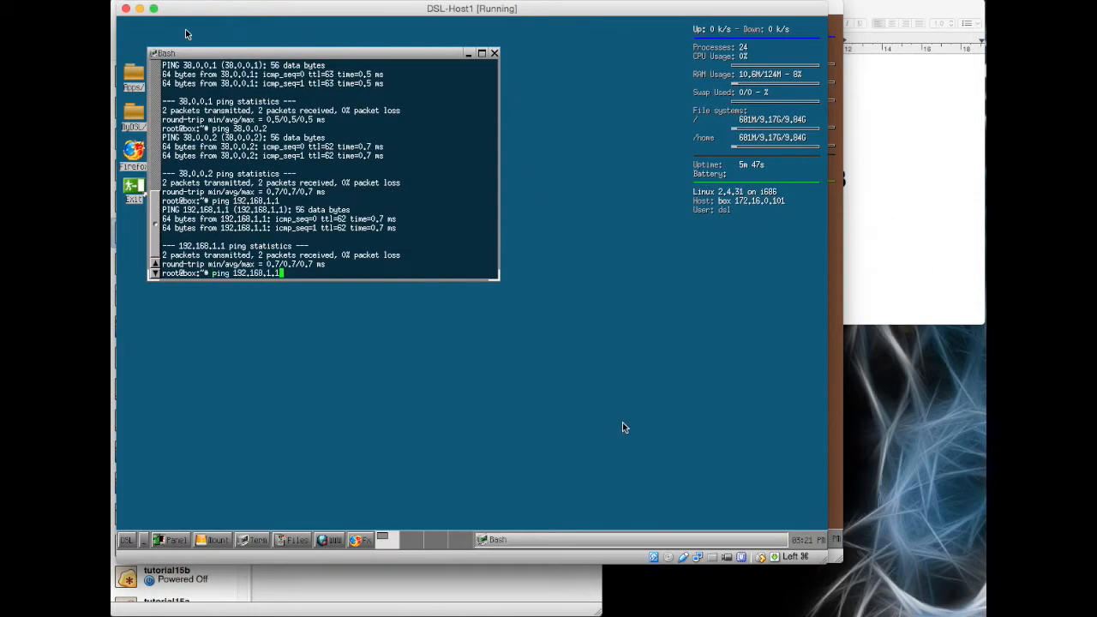
- From DSL-Host1, ping DSL-Host2 at 192.168.1.101 and see replies
text(01)
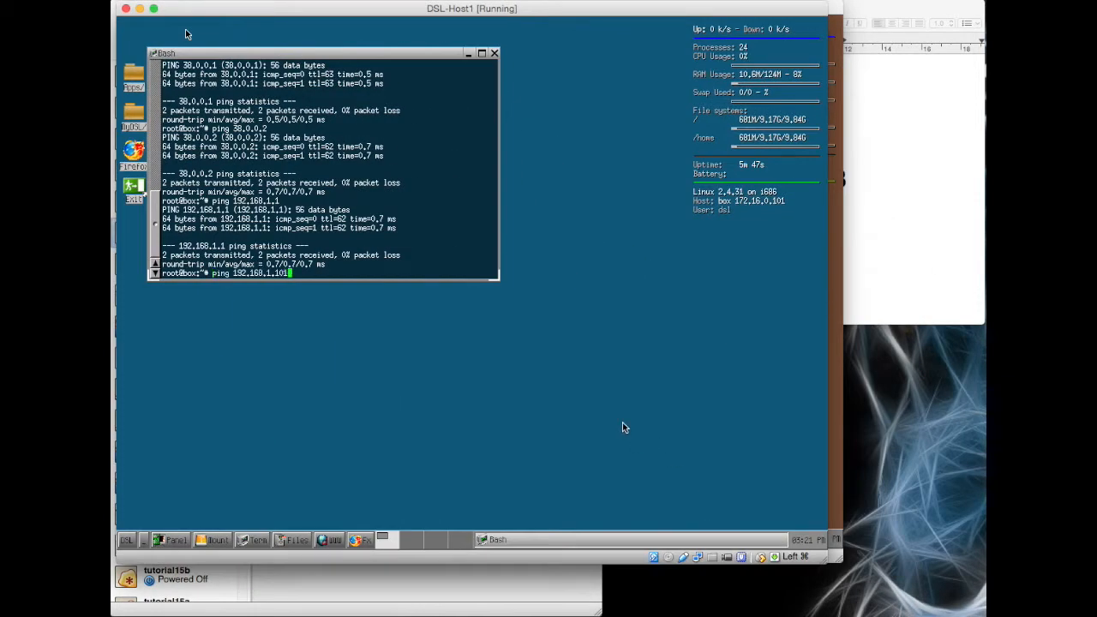
key(Return)
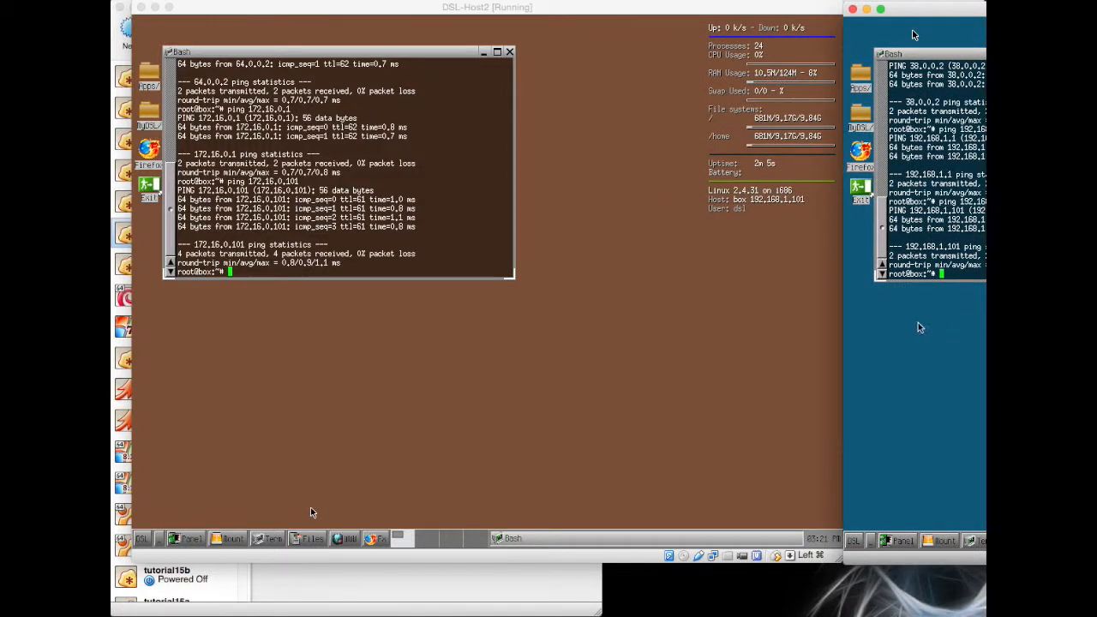
mouse_move(654, 317)
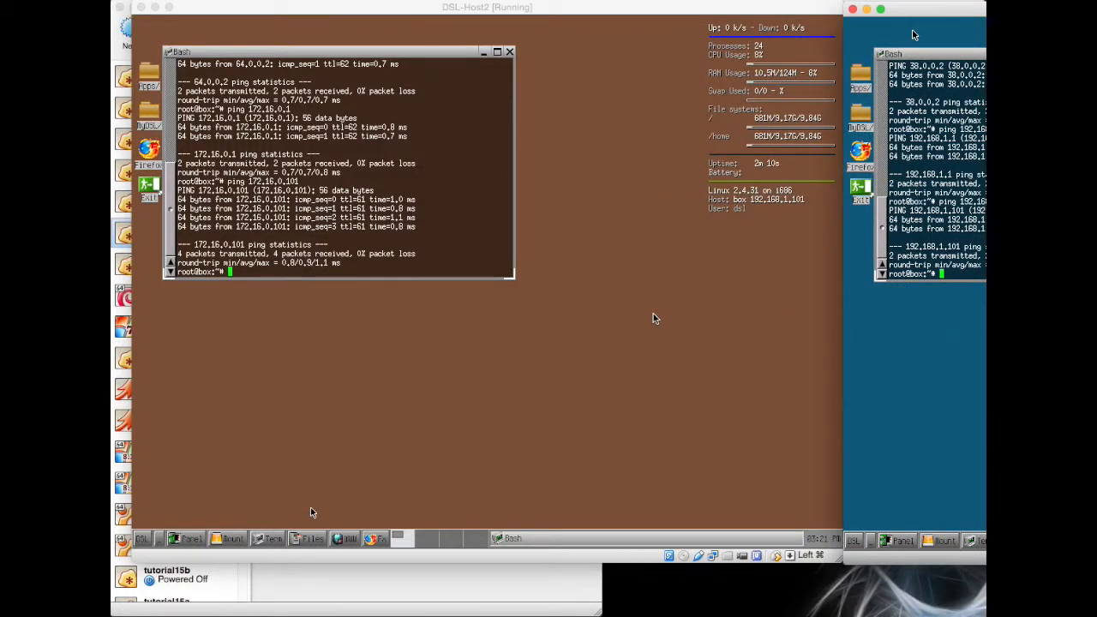